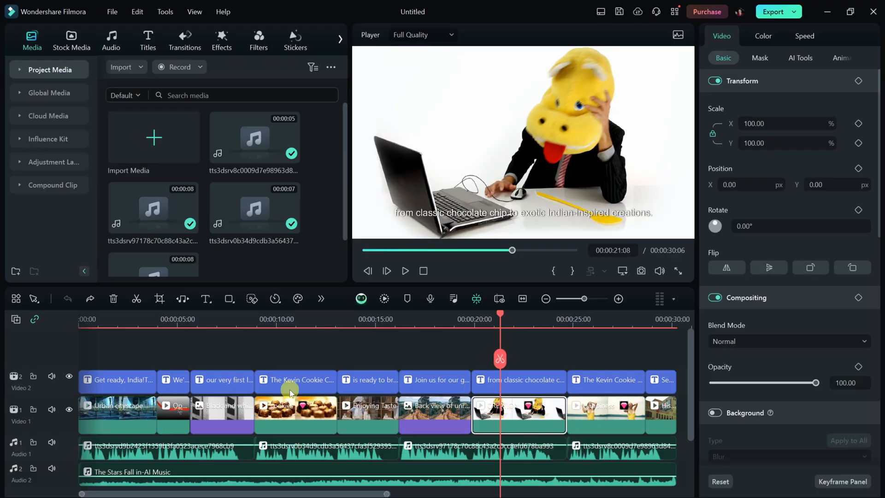
# - Close the edited project to return to Filmora's launch screen
pyautogui.click(71, 39)
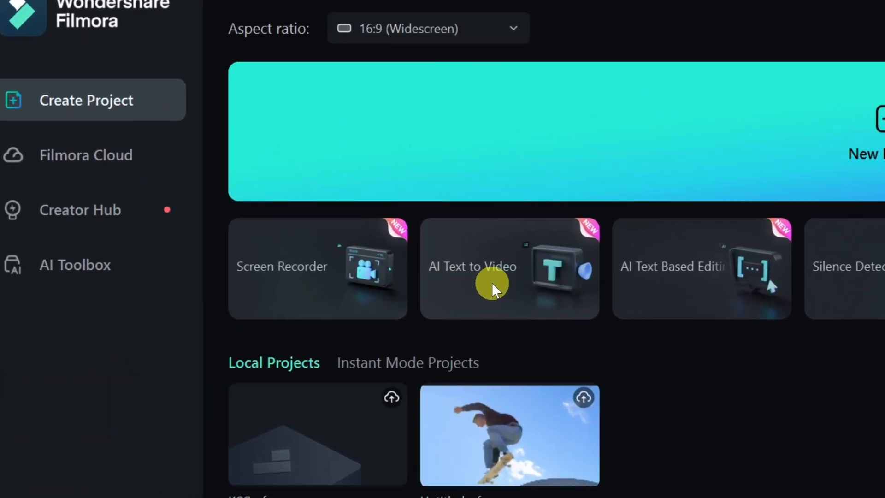
# - Open AI Text to Video holding the Kevin Cookie Company announcement script
pyautogui.click(509, 268)
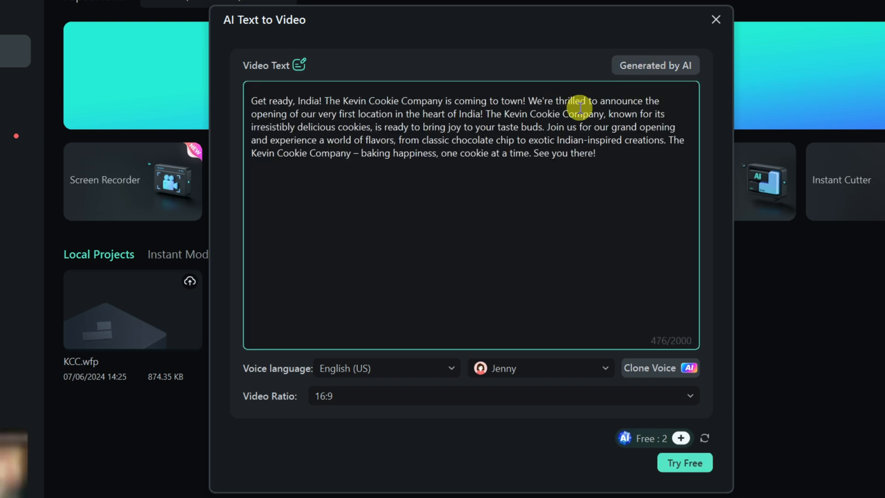
pyautogui.moveTo(522, 127)
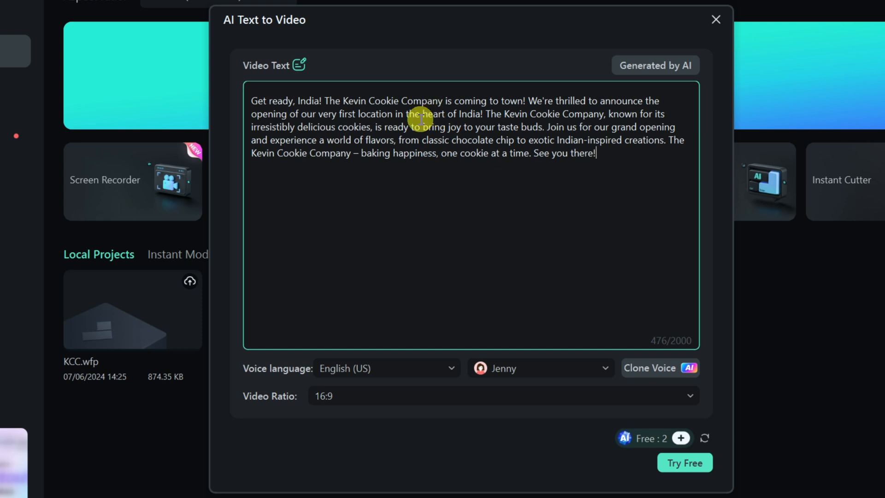
pyautogui.click(386, 367)
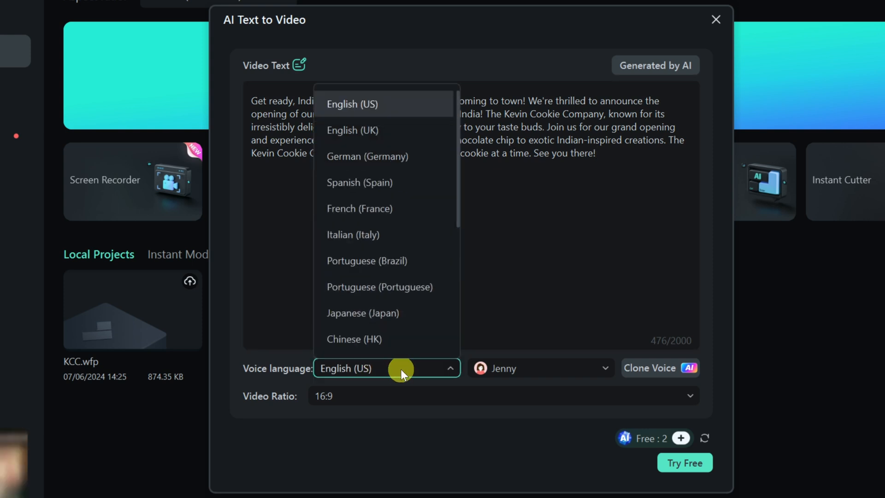
pyautogui.scroll(-3)
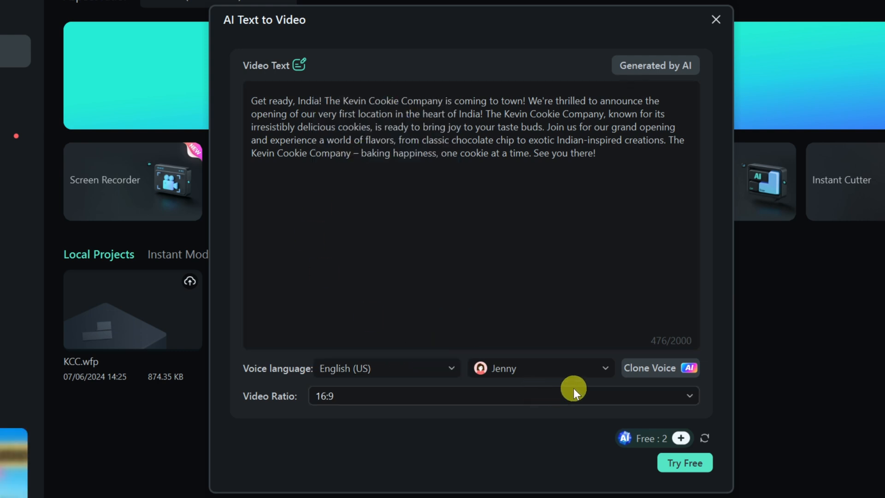
pyautogui.click(539, 367)
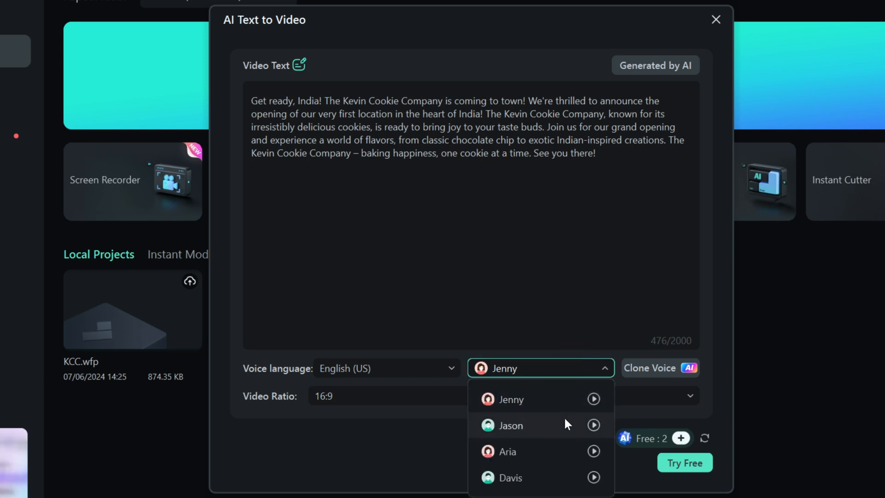
pyautogui.moveTo(576, 480)
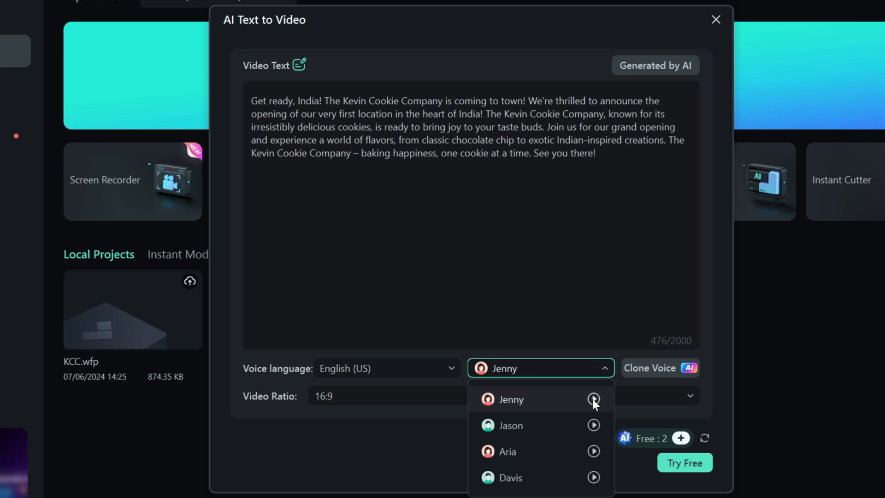
pyautogui.moveTo(597, 404)
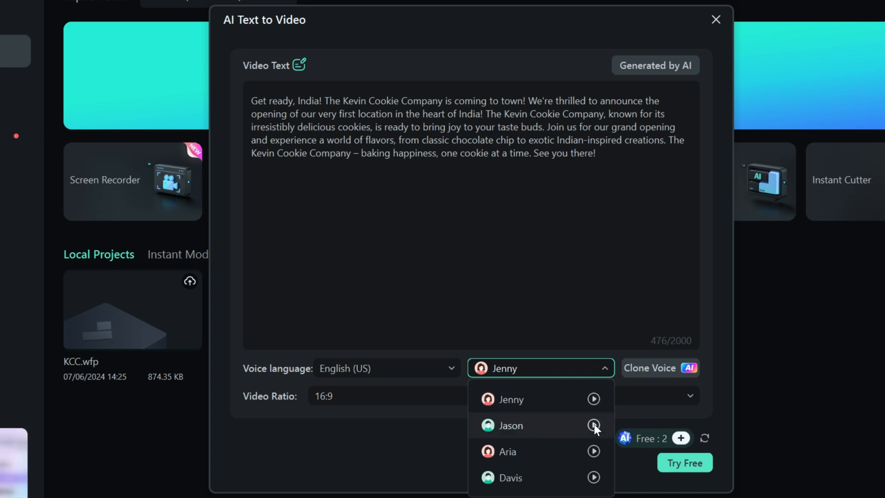
pyautogui.click(596, 367)
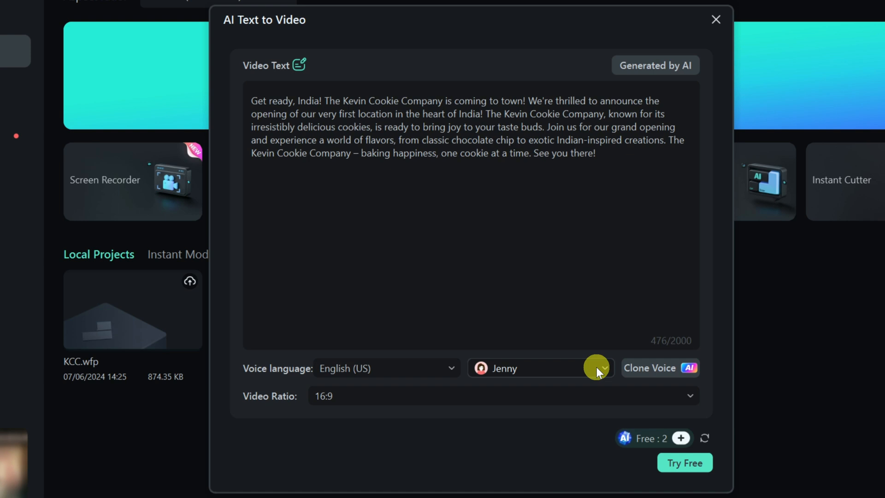
pyautogui.moveTo(519, 362)
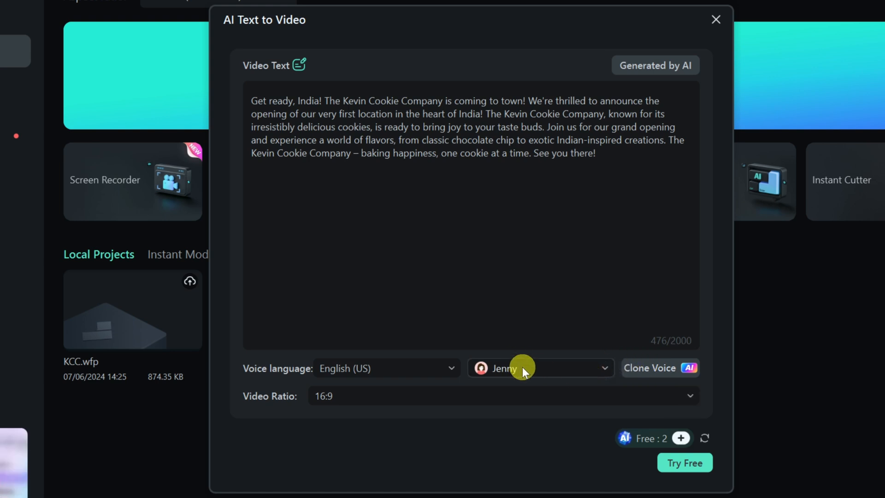
pyautogui.moveTo(364, 389)
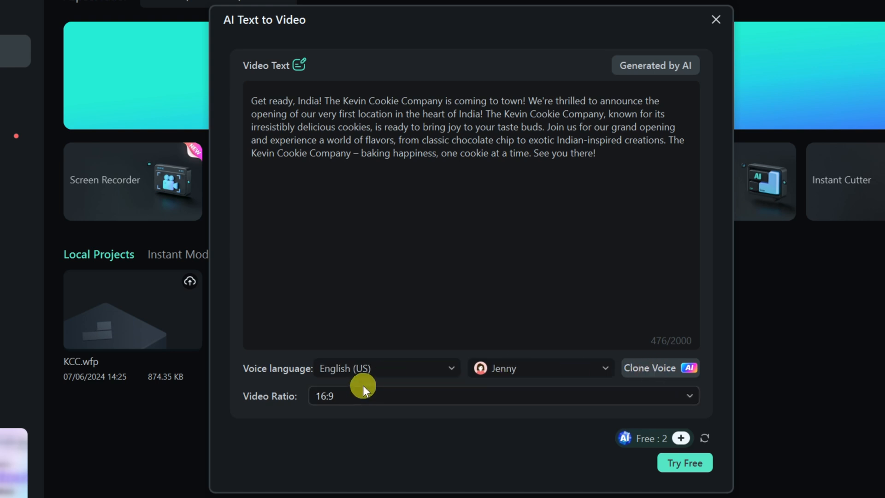
pyautogui.click(501, 395)
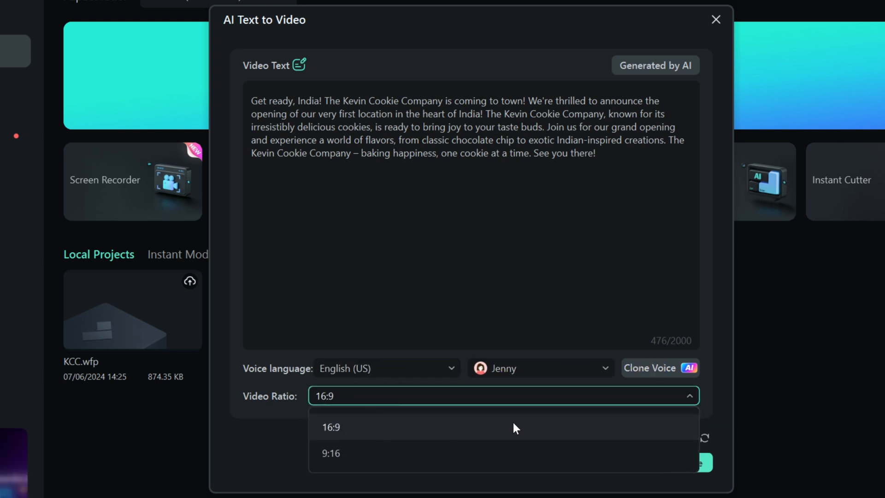
pyautogui.moveTo(460, 425)
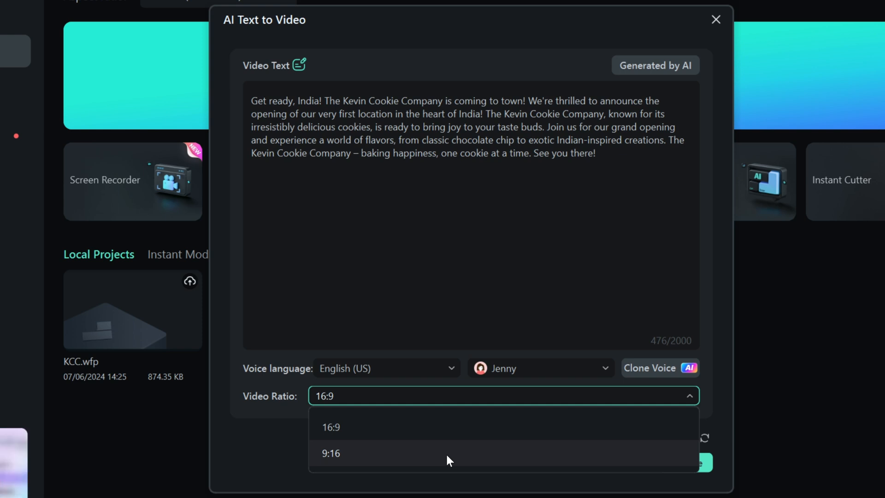
pyautogui.moveTo(447, 429)
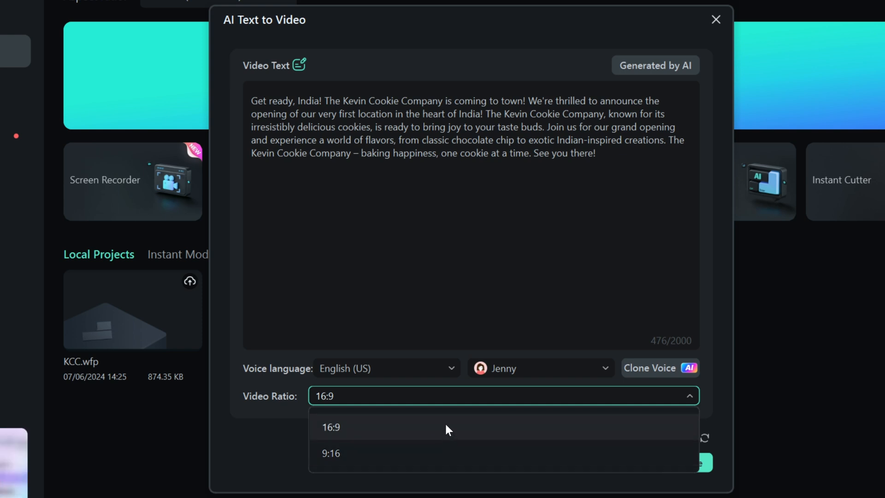
pyautogui.click(330, 427)
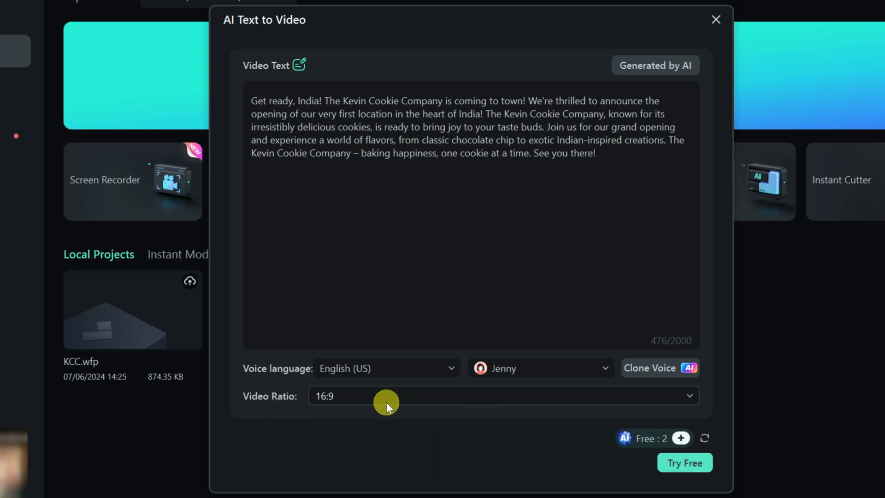
pyautogui.moveTo(601, 407)
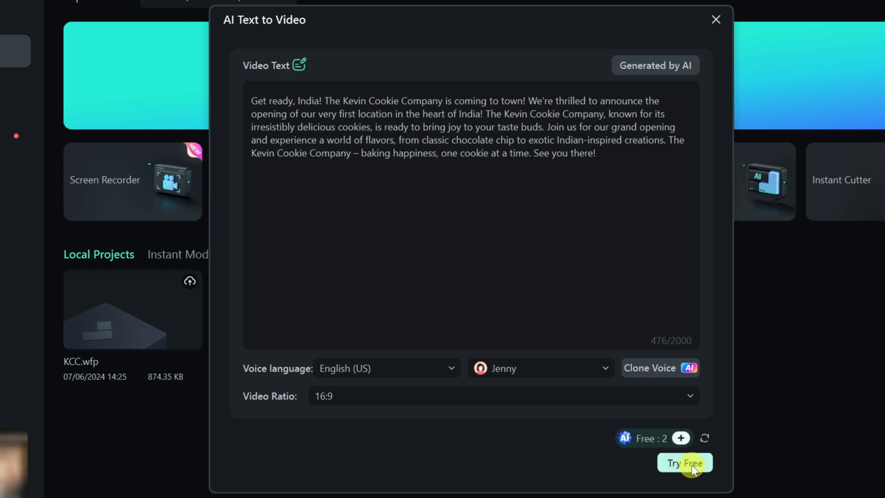
# - Generate the 30-second cookie promo from the script and play it full screen
pyautogui.click(684, 463)
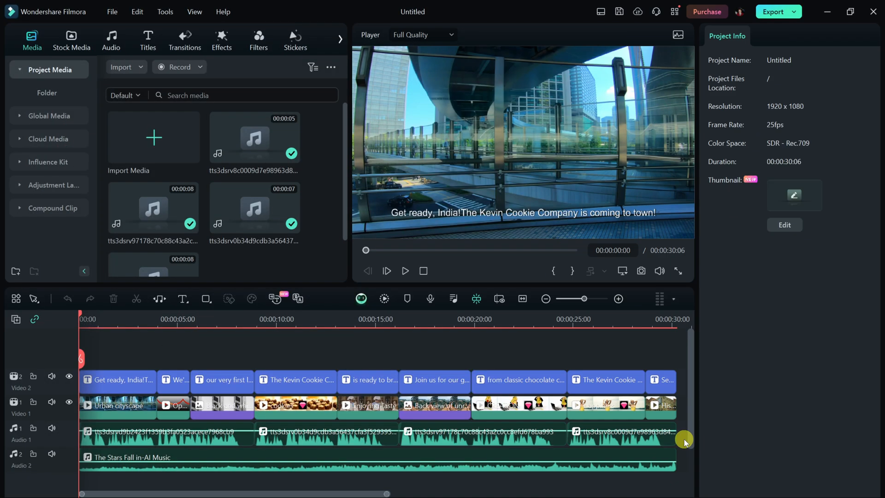
pyautogui.moveTo(174, 376)
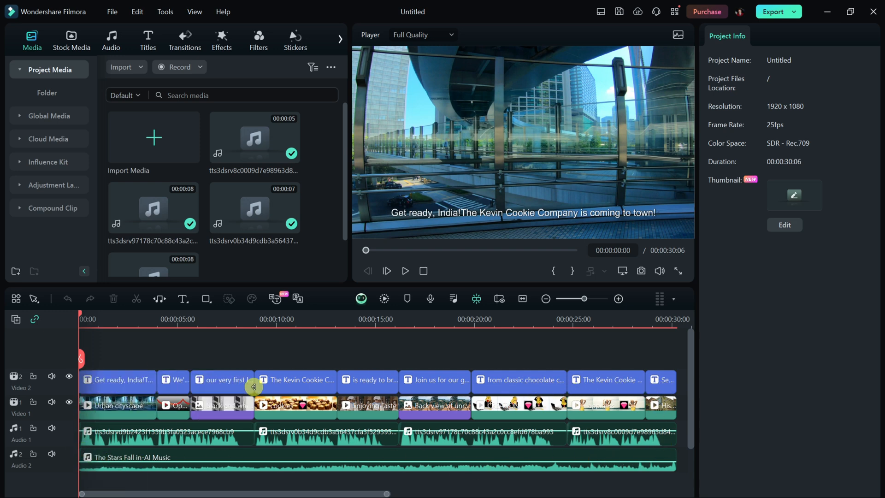
pyautogui.moveTo(113, 405)
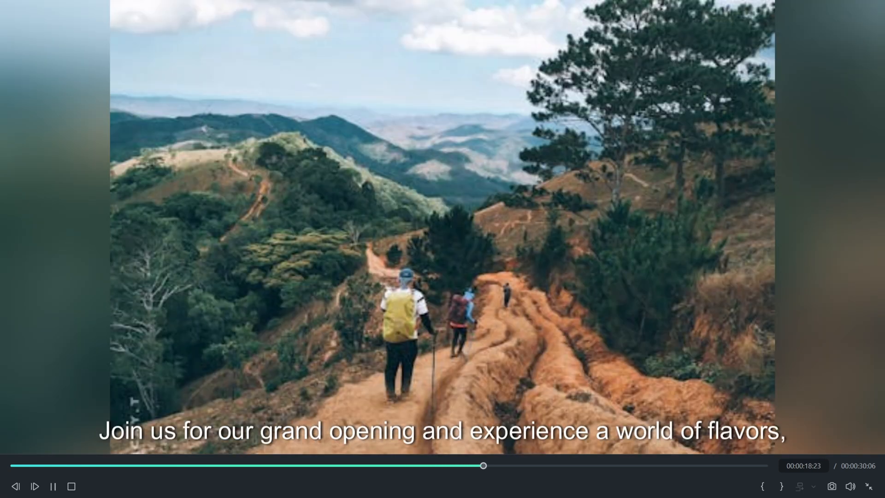
pyautogui.click(867, 486)
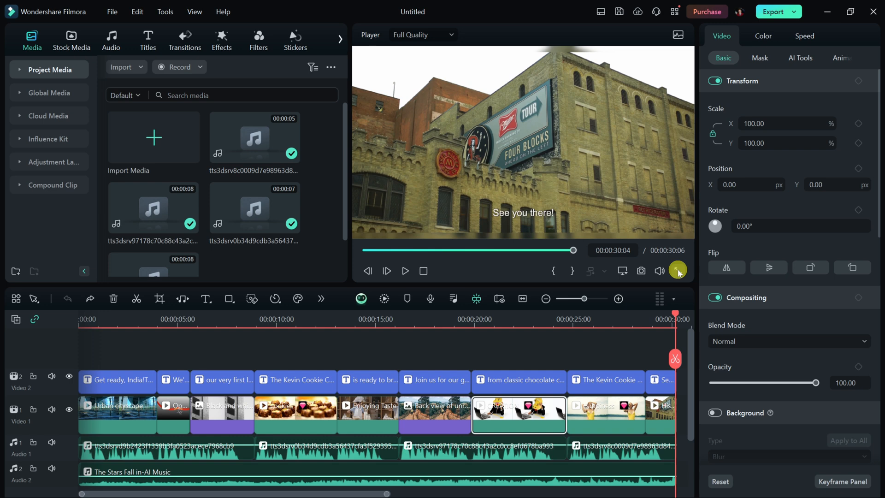
# - Scrub the playhead to about 00:00:21 on the 'from classic chocolate chip' clip
pyautogui.click(513, 326)
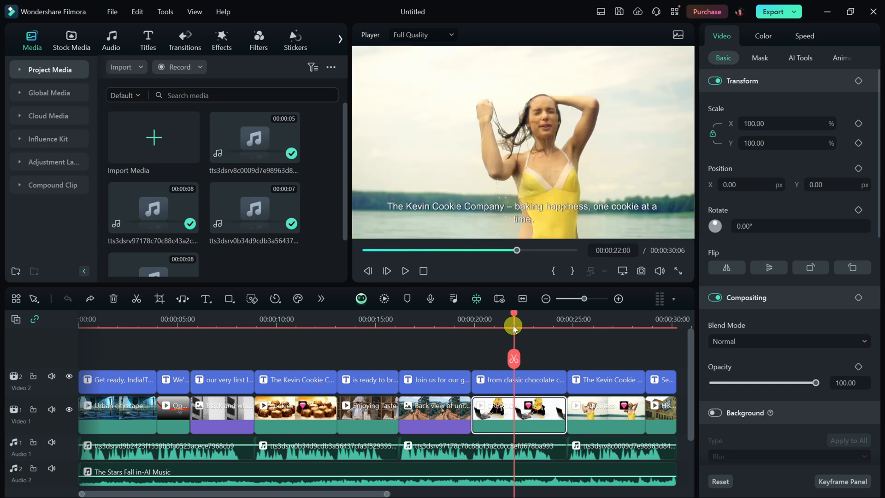
pyautogui.moveTo(513, 326); pyautogui.dragTo(496, 326)
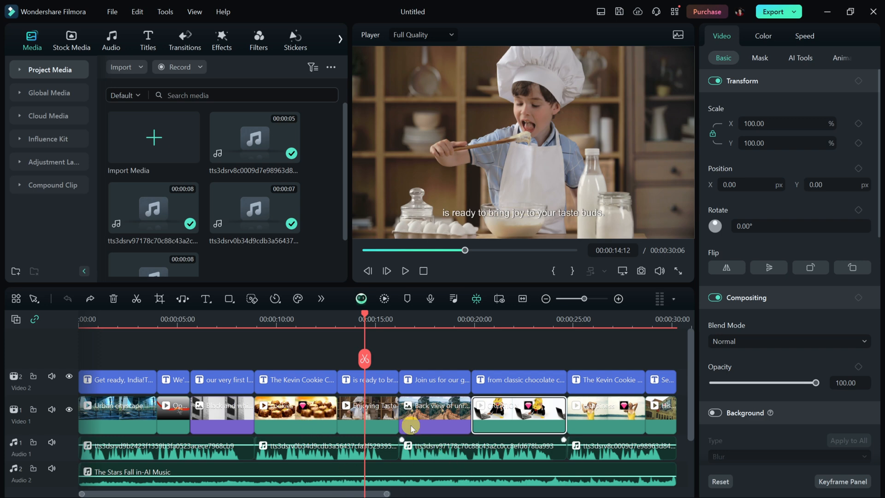
pyautogui.click(481, 318)
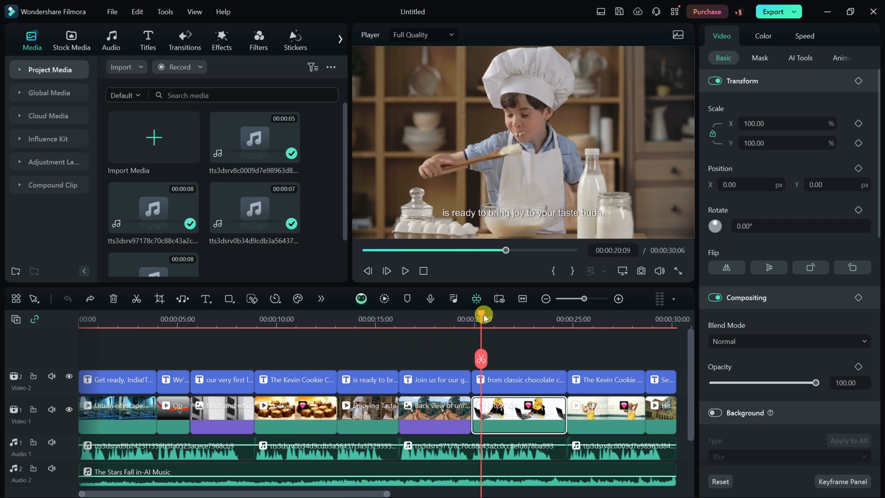
pyautogui.click(499, 314)
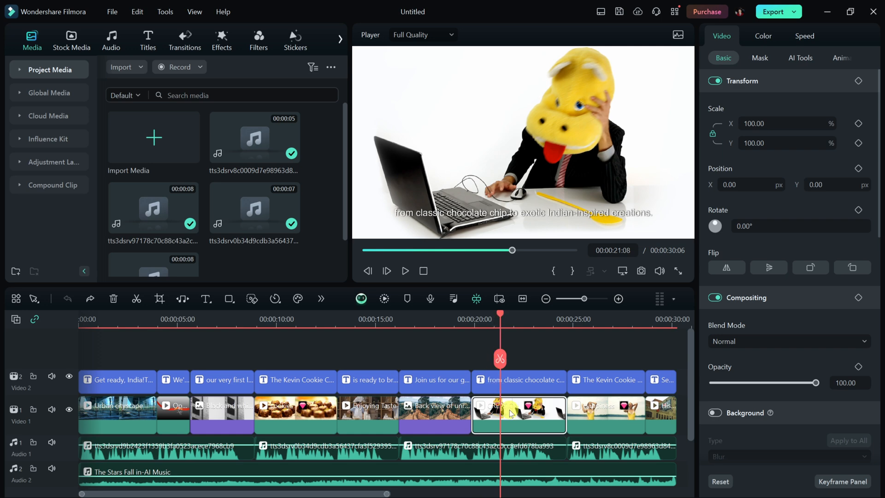
pyautogui.moveTo(503, 408)
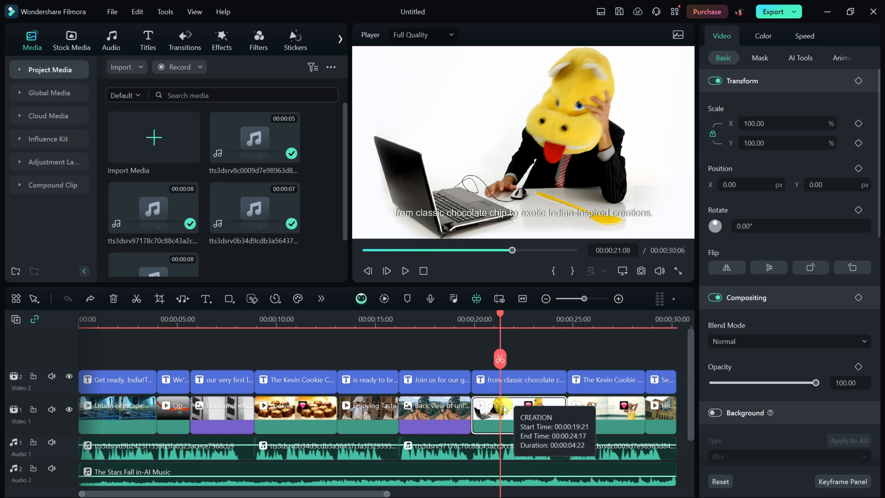
# - Search Stock Media for 'cookie' and pick the Macro lens passing through clip
pyautogui.click(71, 40)
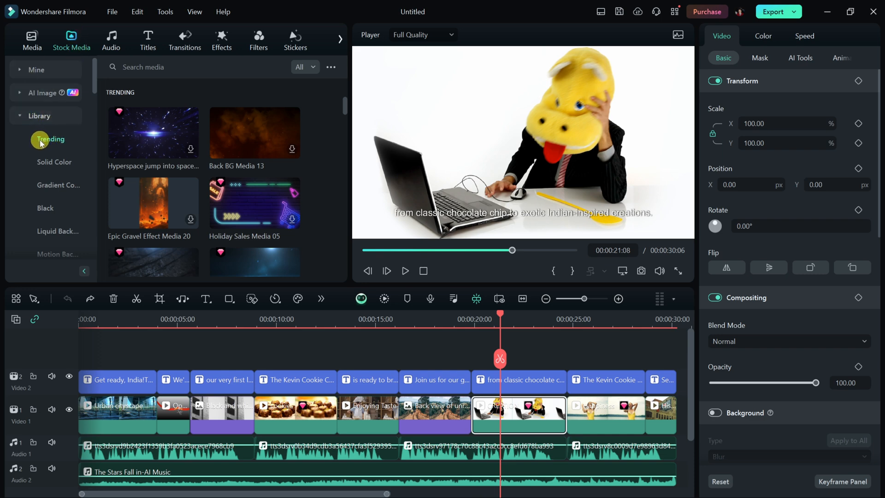
pyautogui.click(195, 66)
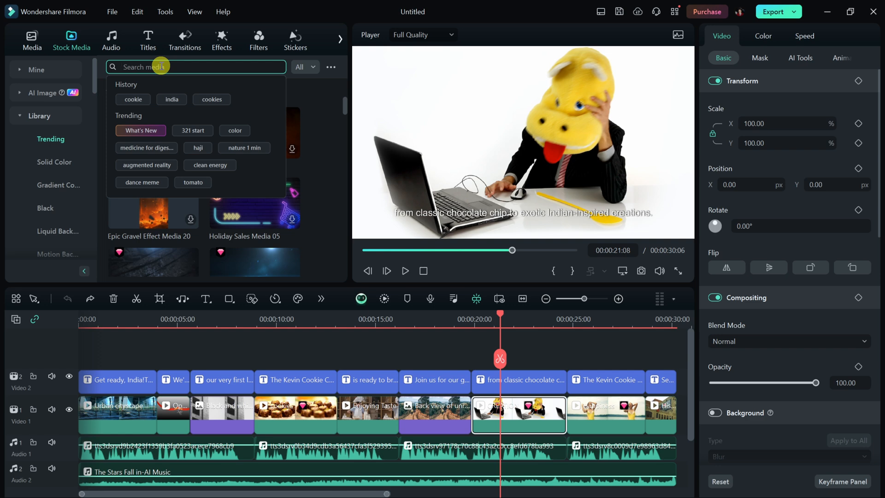
pyautogui.write('cookie')
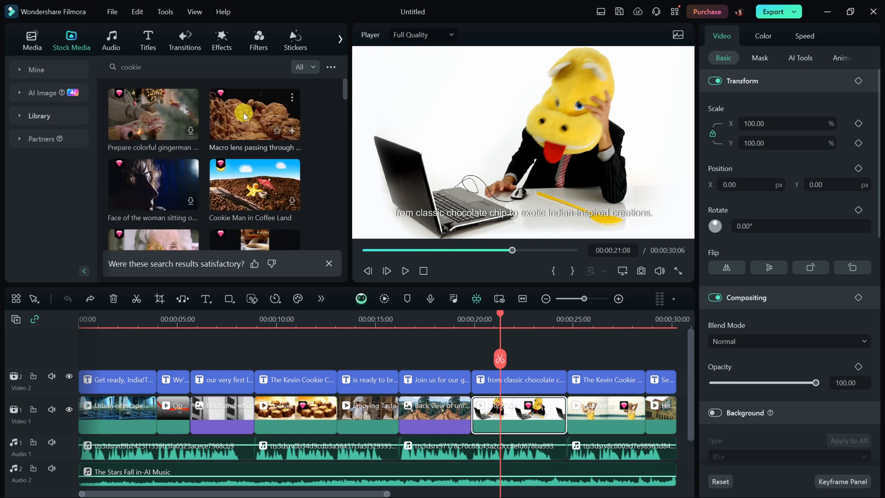
pyautogui.click(254, 113)
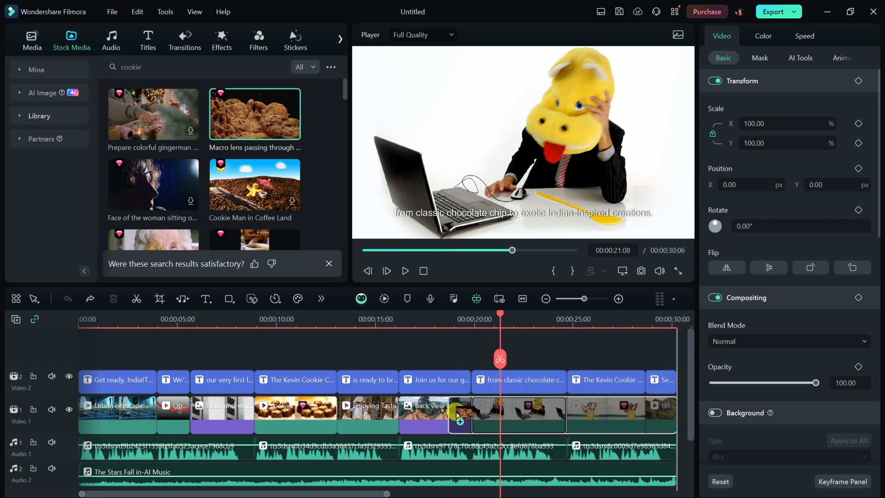
# - Replace the puppet clip with the macro-lens footage and play it back
pyautogui.click(518, 415)
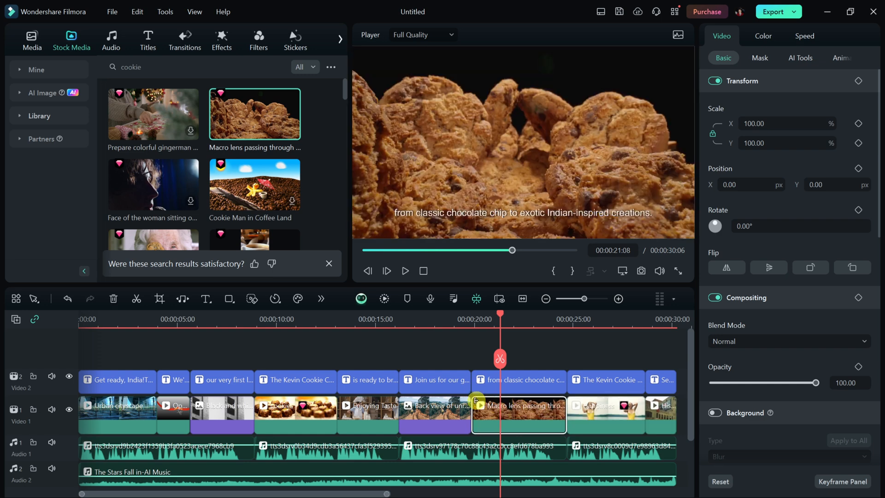
pyautogui.moveTo(505, 403)
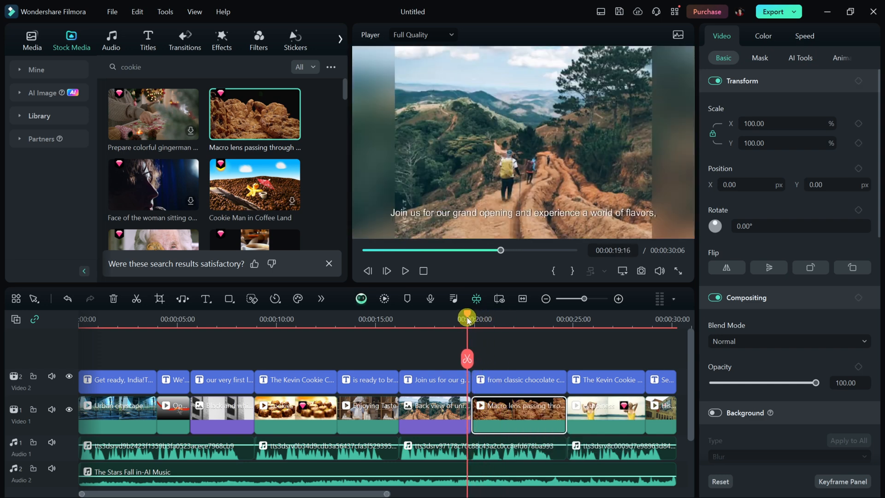
pyautogui.click(405, 270)
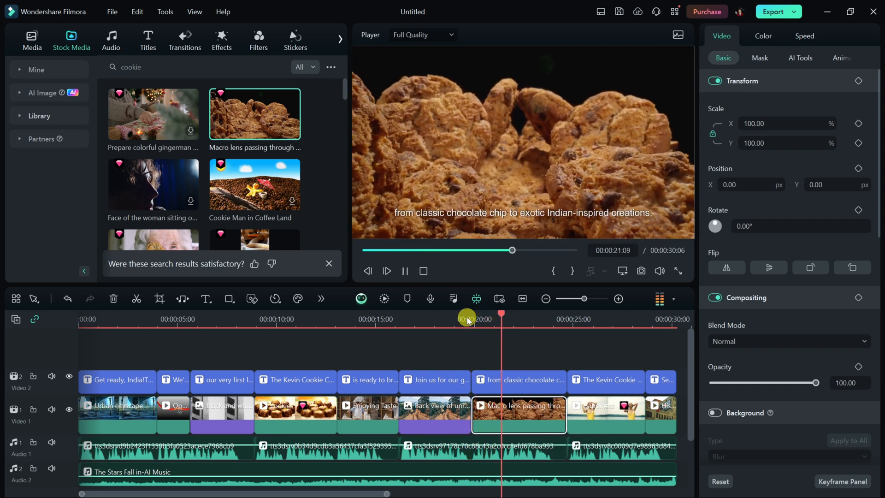
pyautogui.click(404, 271)
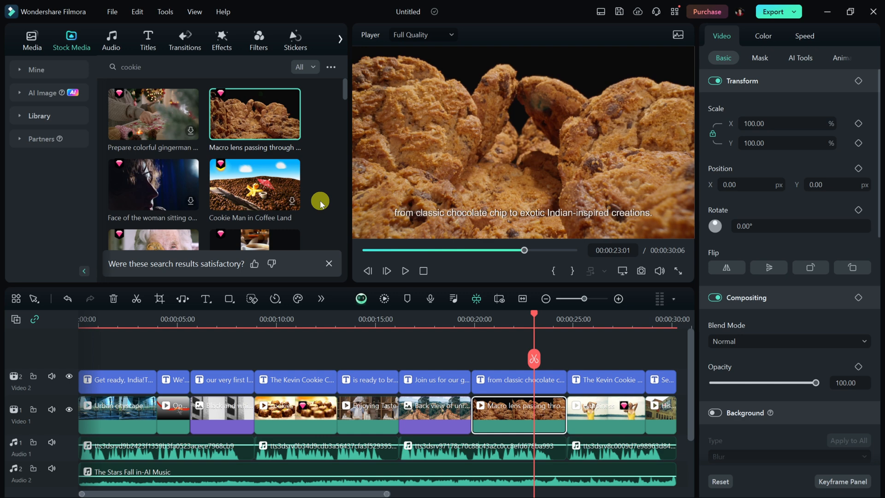
# - Open the 57-second talking-head project and launch AI Text Based Editing on its clip
pyautogui.click(32, 39)
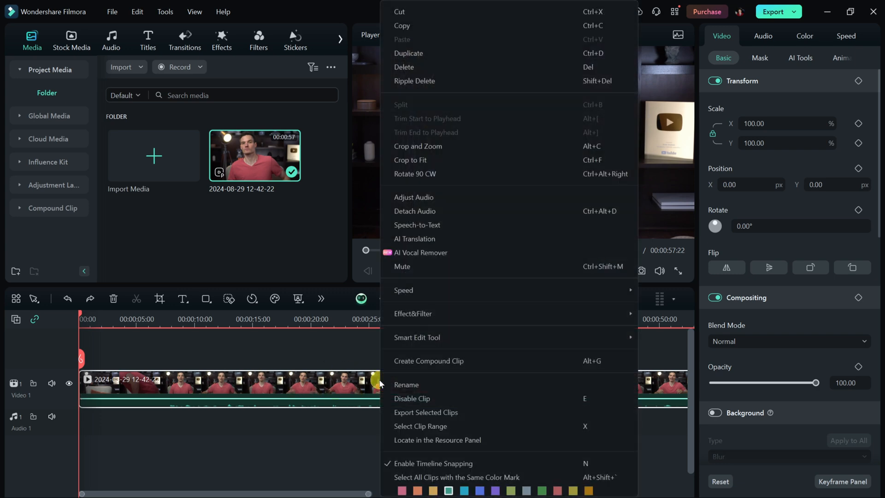
pyautogui.moveTo(416, 336)
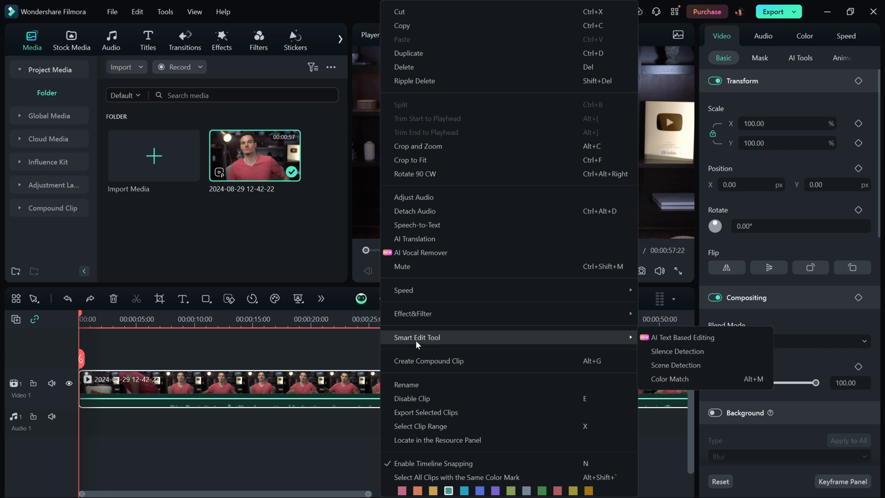
pyautogui.moveTo(683, 337)
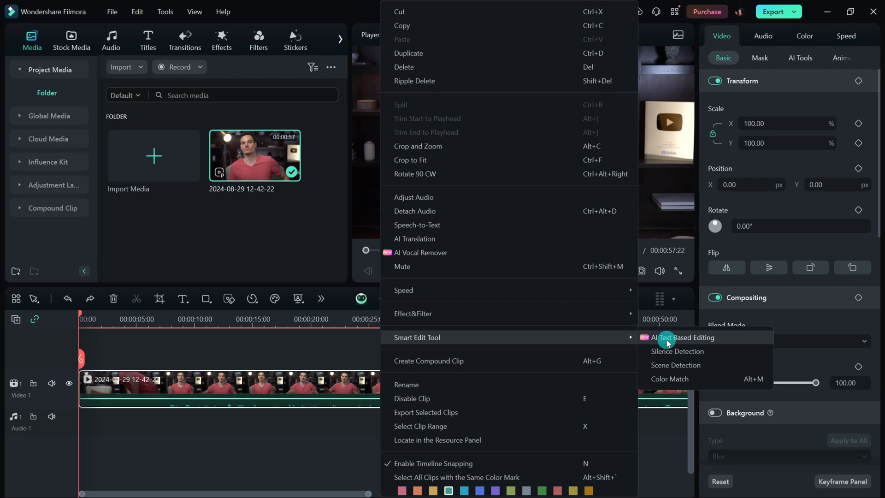
pyautogui.click(686, 337)
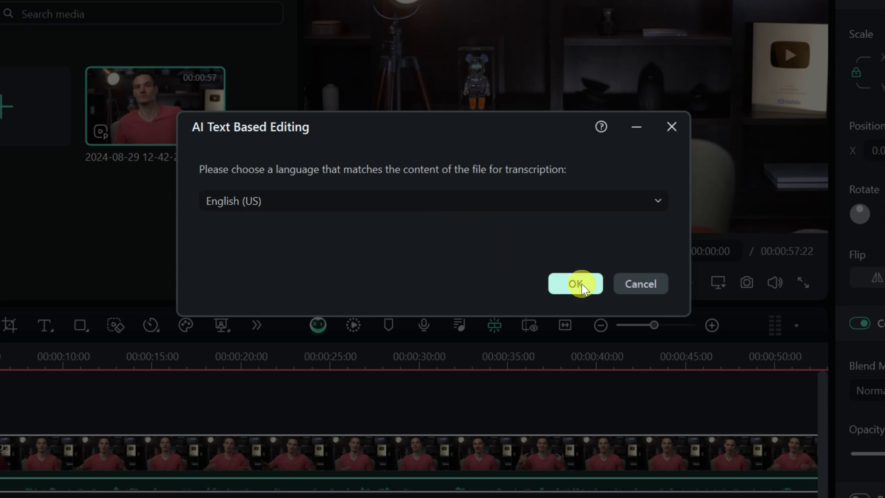
# - Transcribe the talking-head clip in English (US) and scrub through the result
pyautogui.click(575, 283)
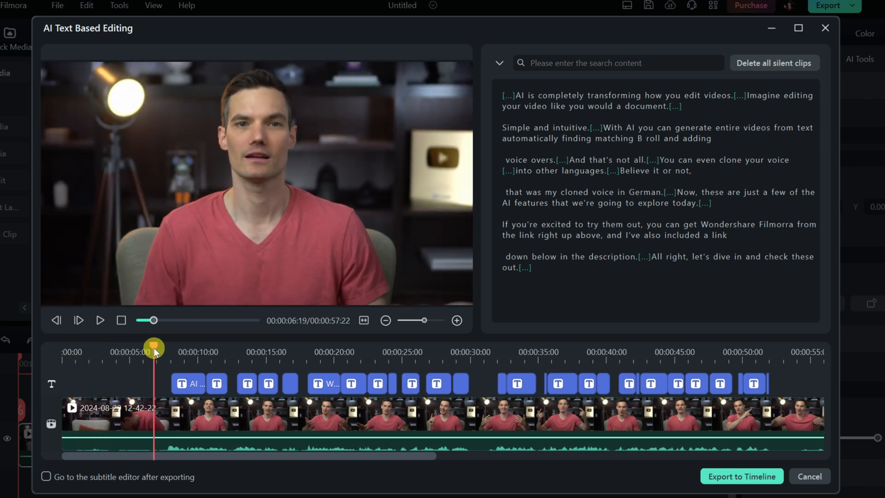
pyautogui.moveTo(154, 347); pyautogui.dragTo(168, 347)
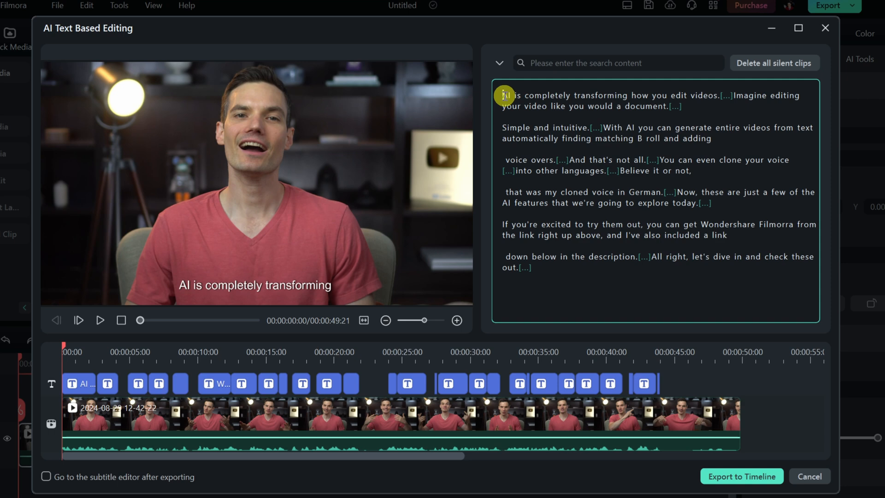
pyautogui.moveTo(677, 94)
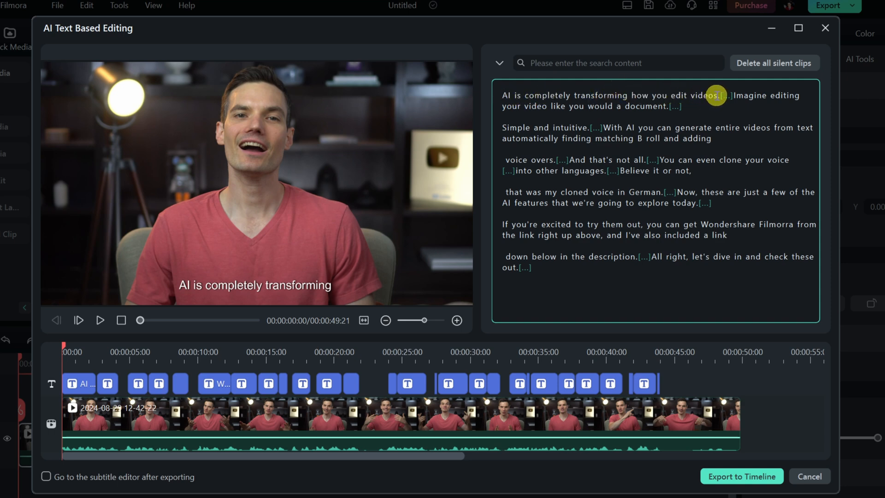
pyautogui.moveTo(751, 95)
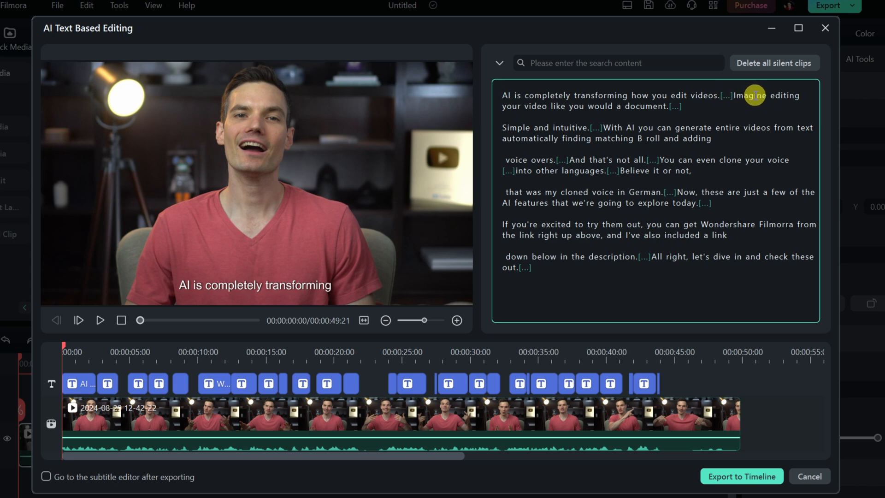
pyautogui.moveTo(692, 106)
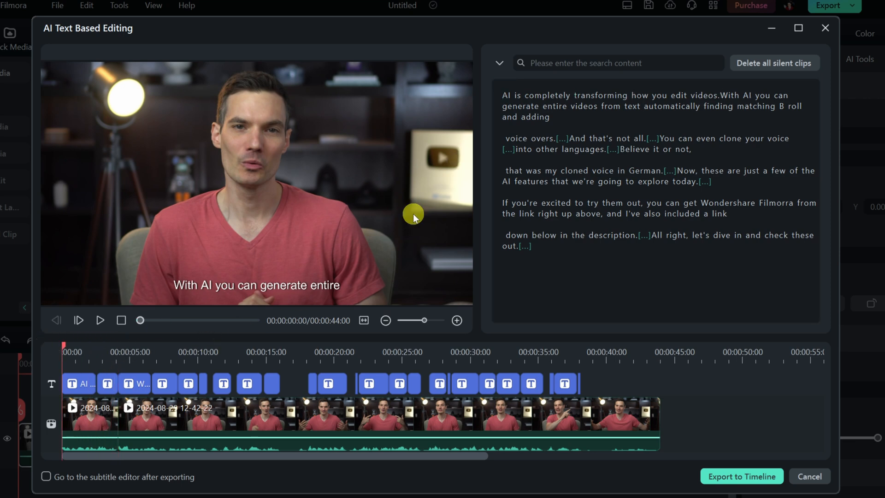
pyautogui.click(100, 319)
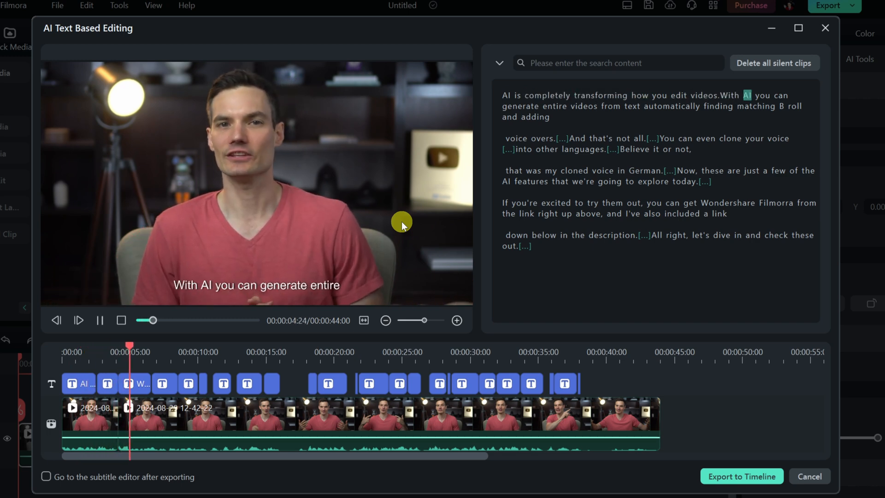
pyautogui.click(99, 320)
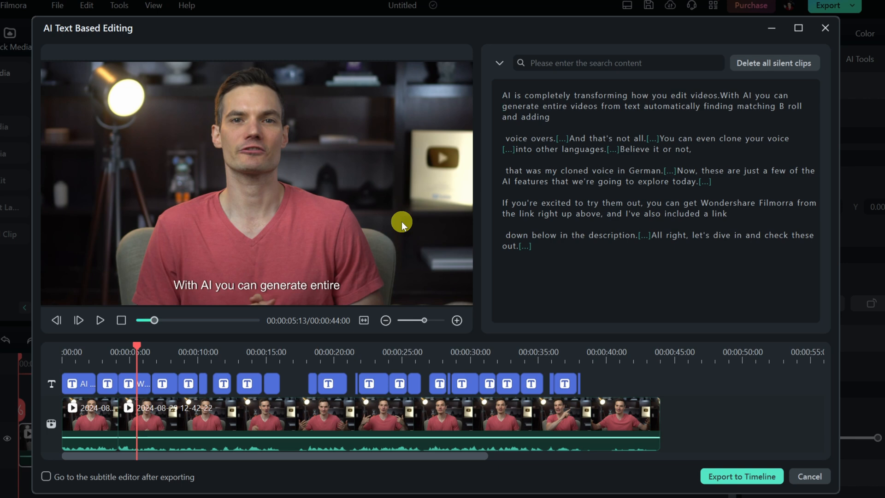
pyautogui.moveTo(701, 116)
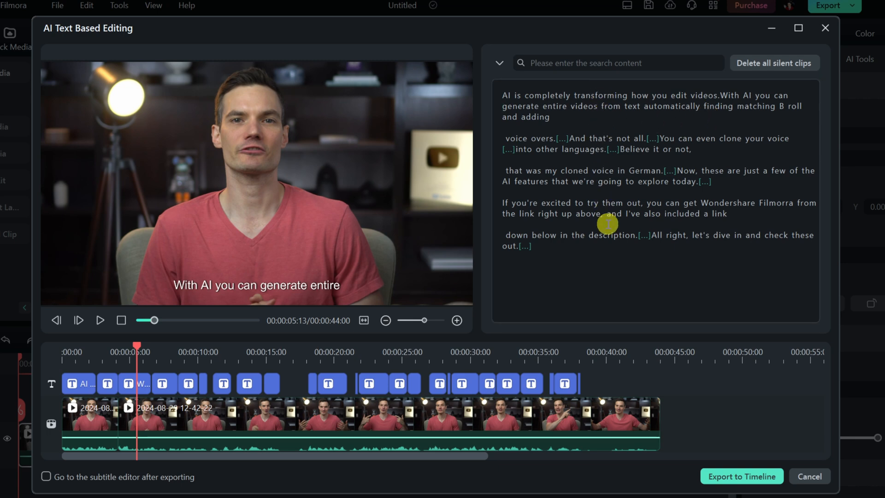
pyautogui.moveTo(620, 113)
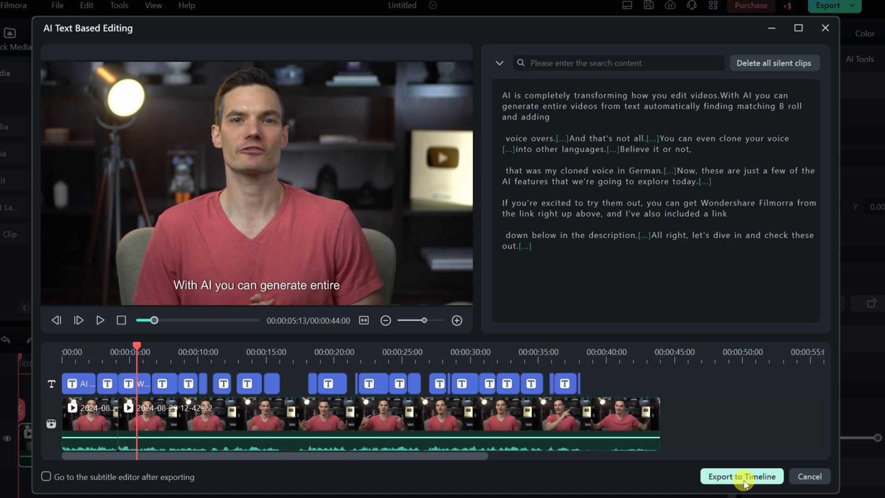
pyautogui.click(741, 475)
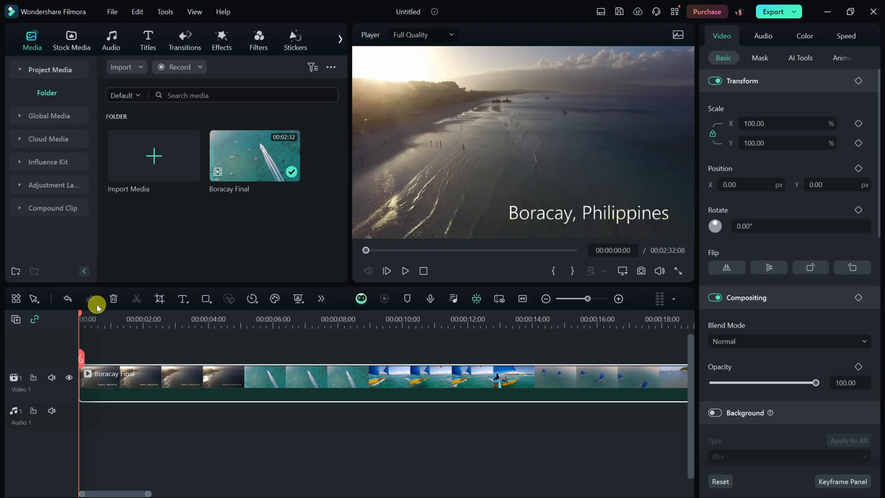
# - Preview the Boracay Final clip at about 9 seconds and open the Audio library
pyautogui.click(404, 270)
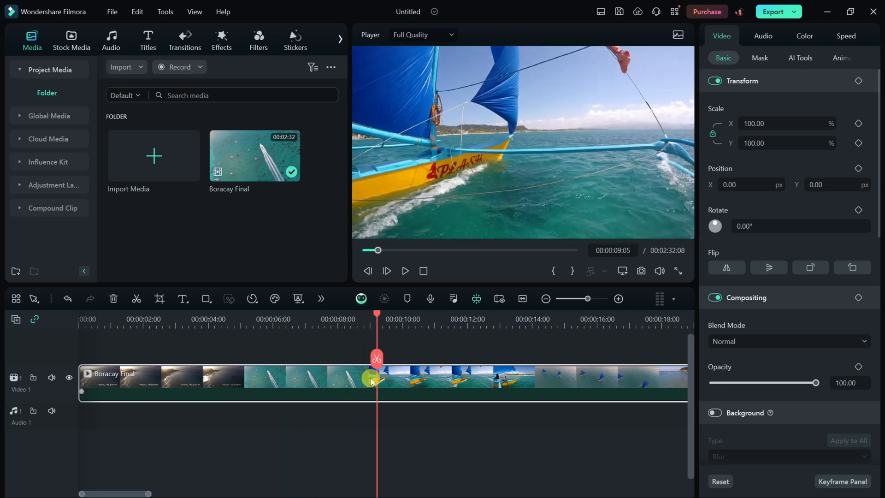
pyautogui.click(111, 40)
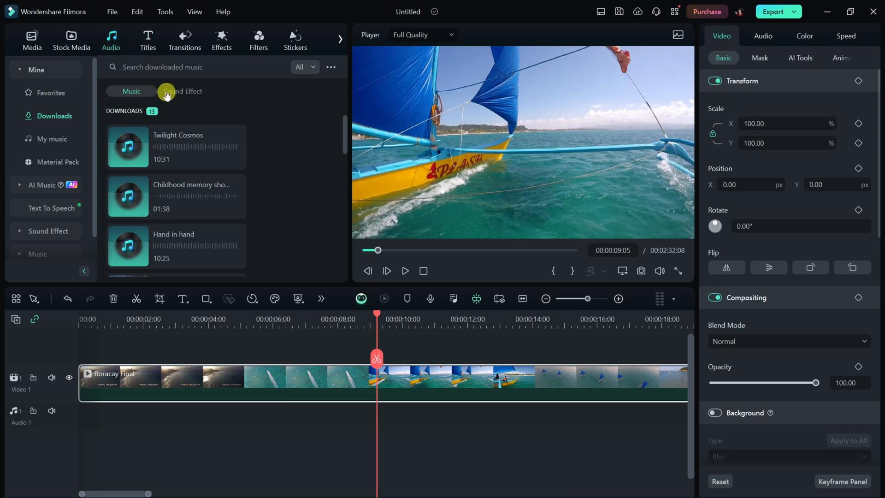
pyautogui.moveTo(40, 185)
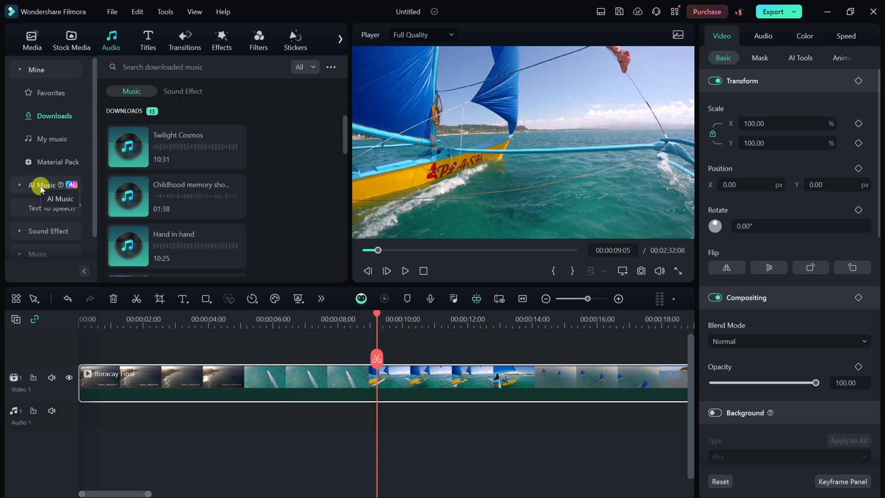
# - Build an AI Music tag combination of Hopeful mood, Travel theme and Pop genre
pyautogui.click(41, 184)
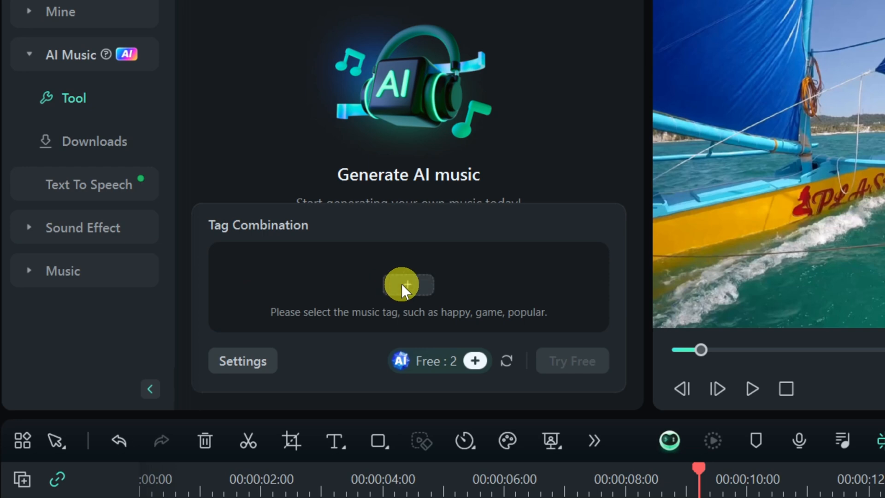
pyautogui.click(407, 284)
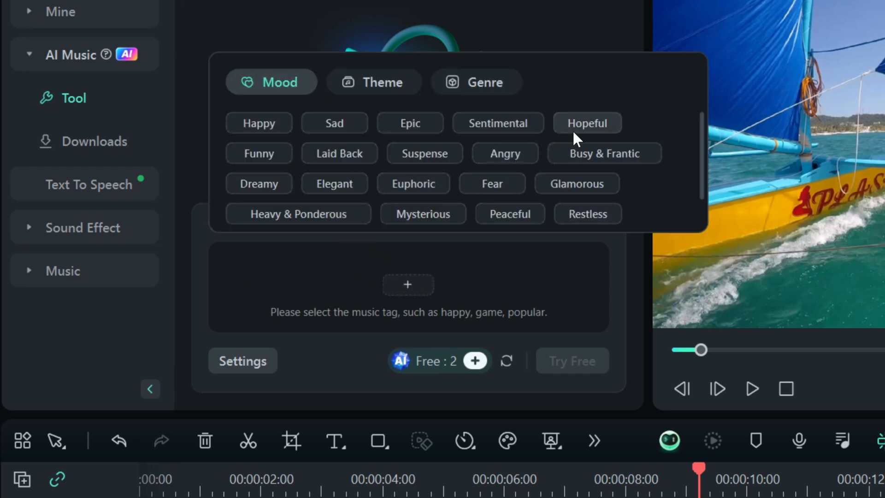
pyautogui.click(374, 82)
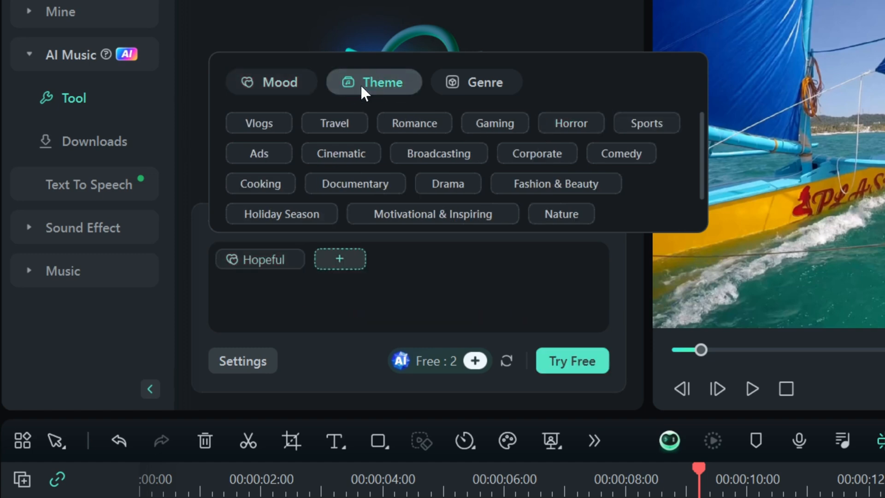
pyautogui.moveTo(414, 123)
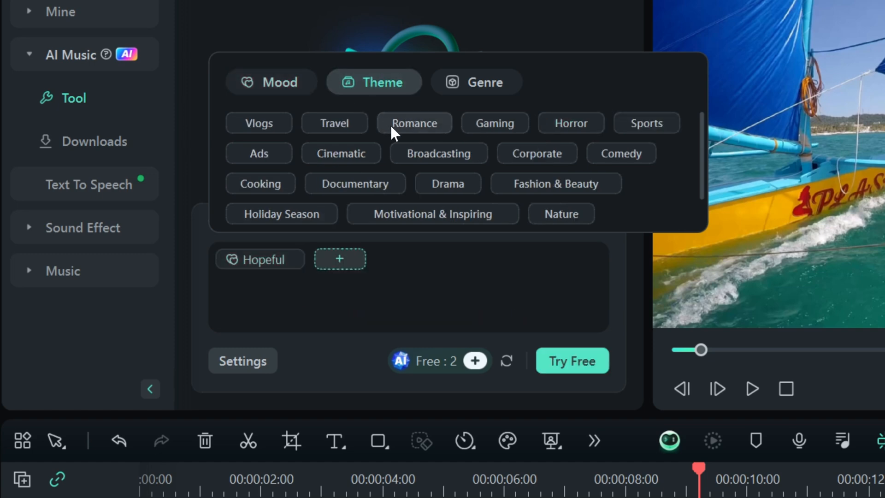
pyautogui.click(333, 122)
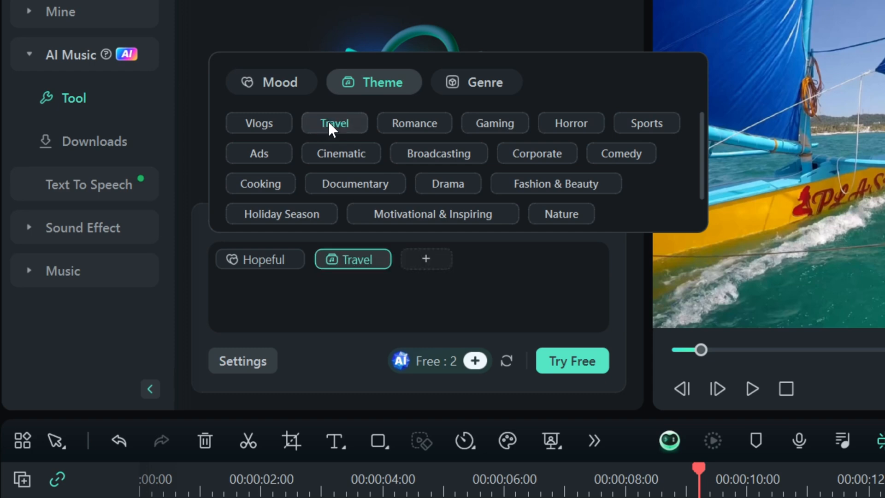
pyautogui.click(476, 82)
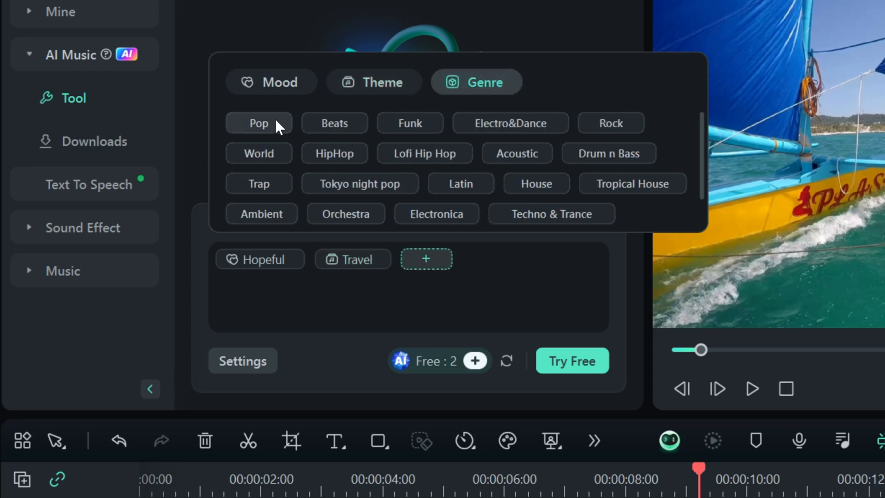
pyautogui.click(259, 124)
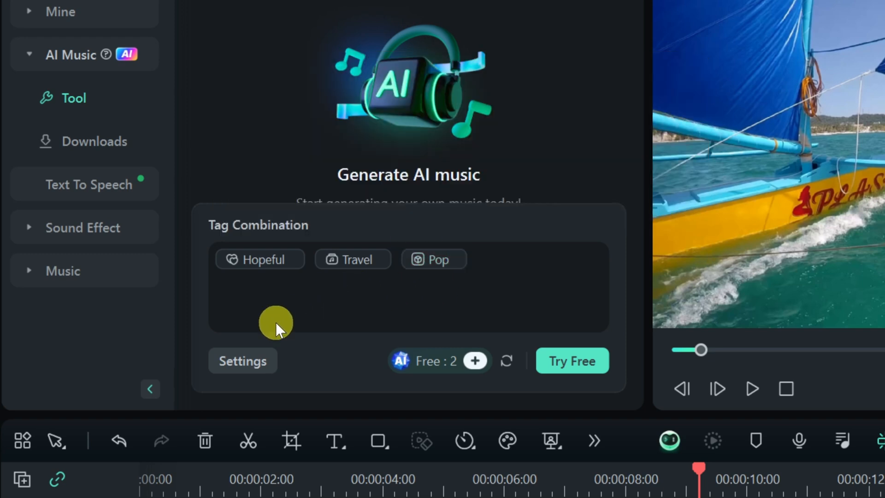
# - Set AI Music duration to 02:31 and generate Hopeful_Travel_Pop tracks
pyautogui.click(242, 361)
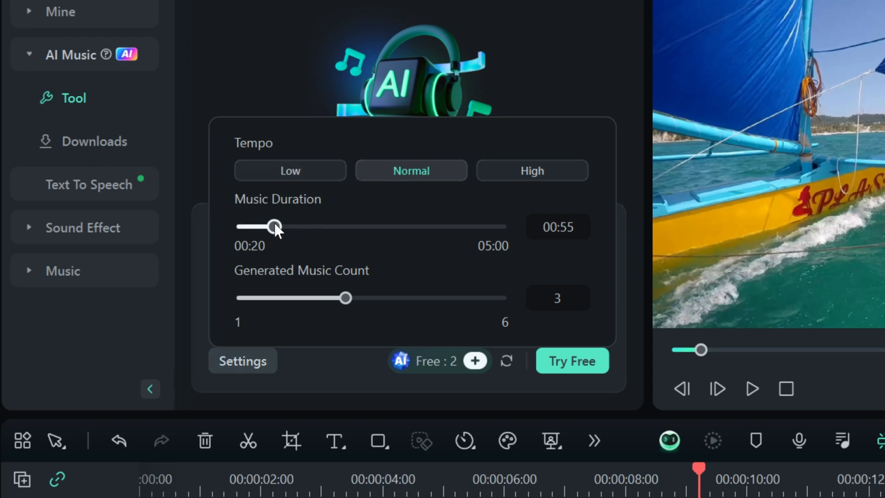
pyautogui.moveTo(274, 226); pyautogui.dragTo(326, 226)
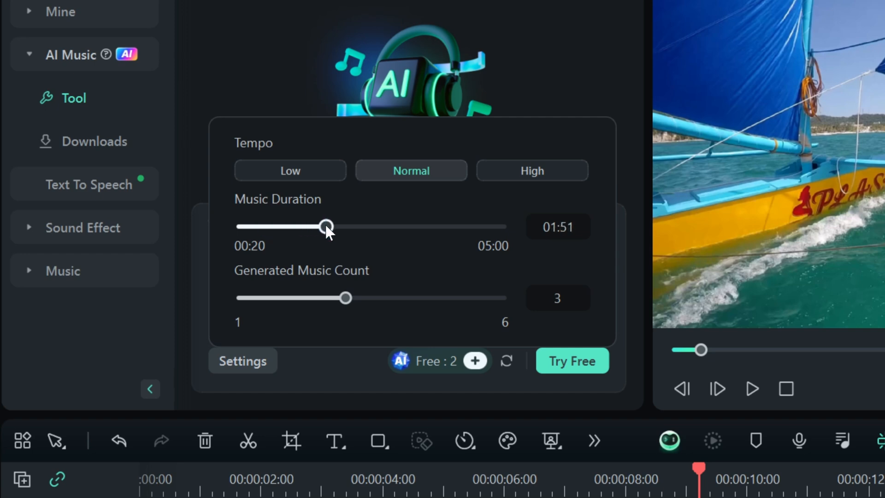
pyautogui.moveTo(326, 226); pyautogui.dragTo(372, 226)
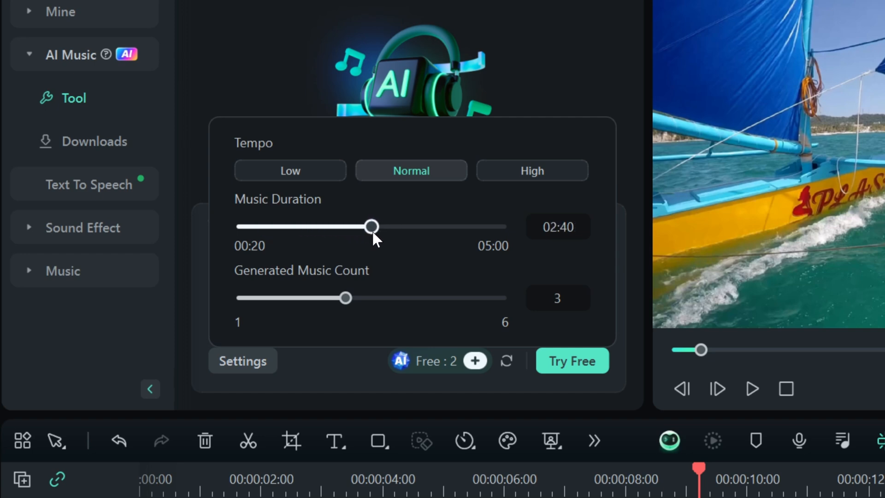
pyautogui.moveTo(372, 226); pyautogui.dragTo(362, 226)
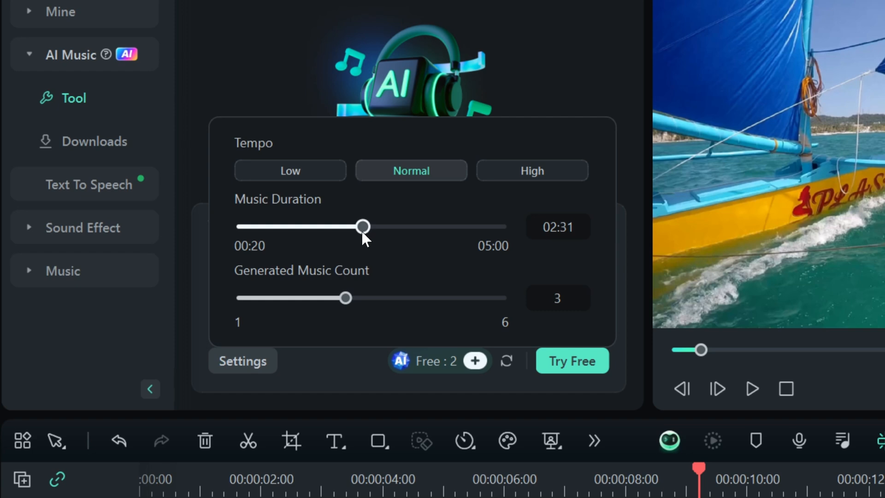
pyautogui.moveTo(325, 276)
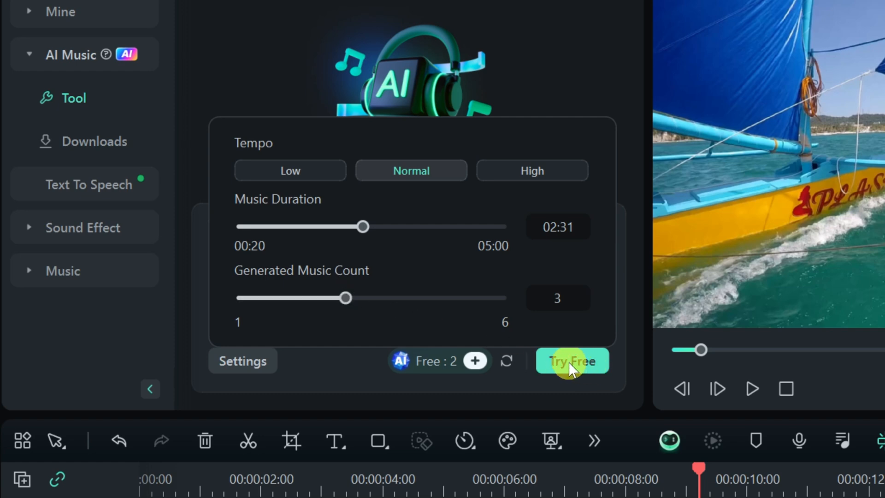
pyautogui.click(571, 360)
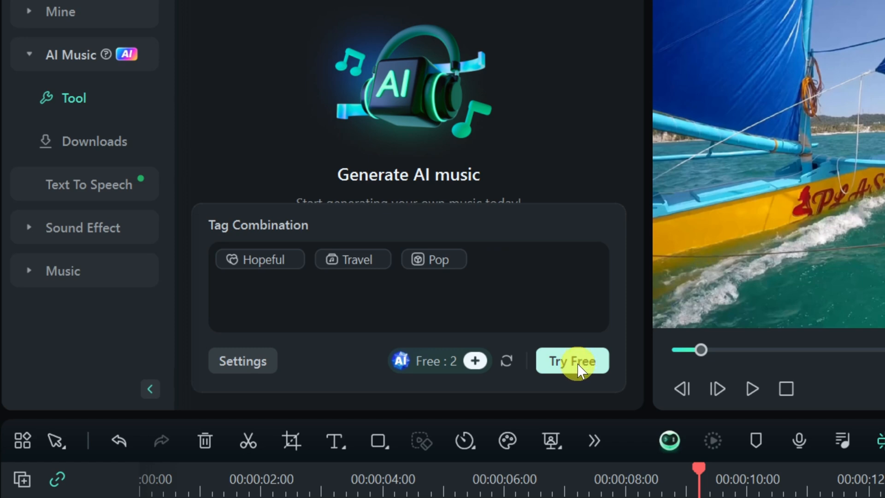
pyautogui.click(571, 360)
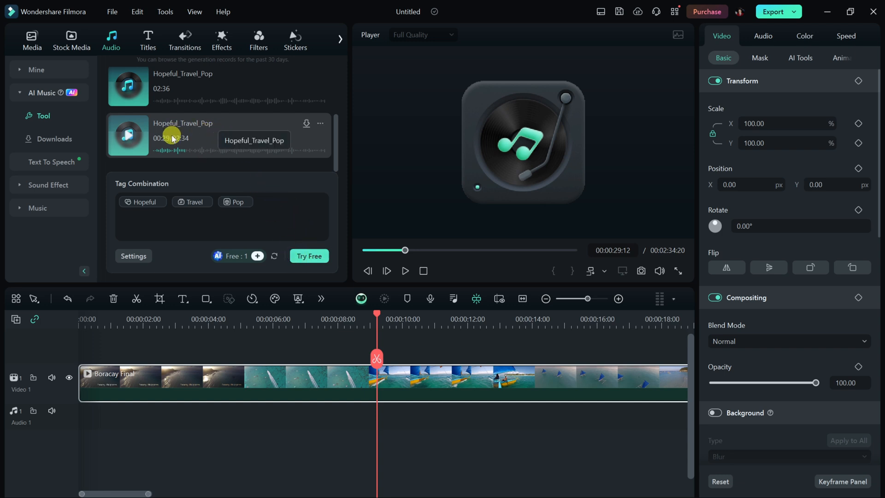
pyautogui.moveTo(306, 124)
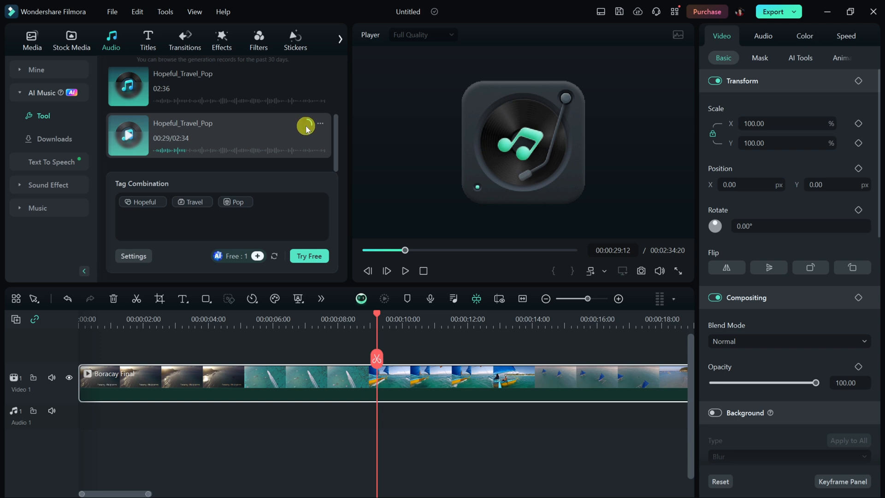
# - Insert the 2:34 Hopeful_Travel_Pop track under the Boracay Final clip and start playback
pyautogui.click(307, 124)
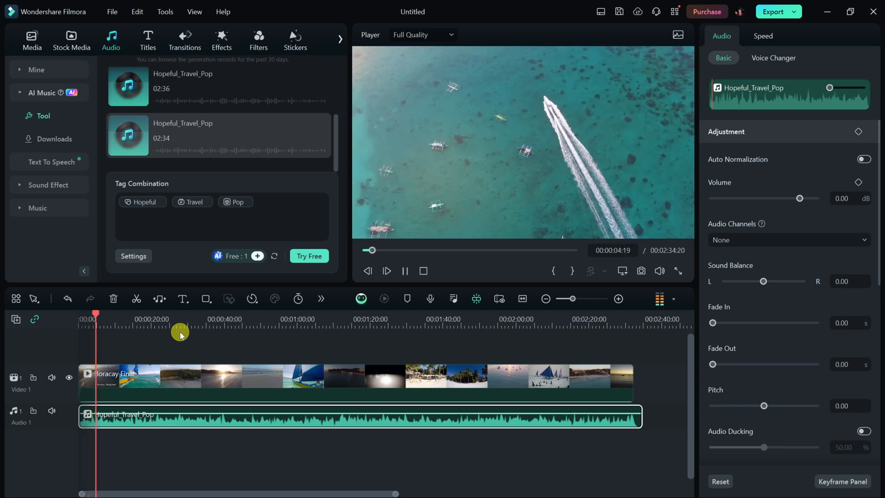
pyautogui.click(404, 271)
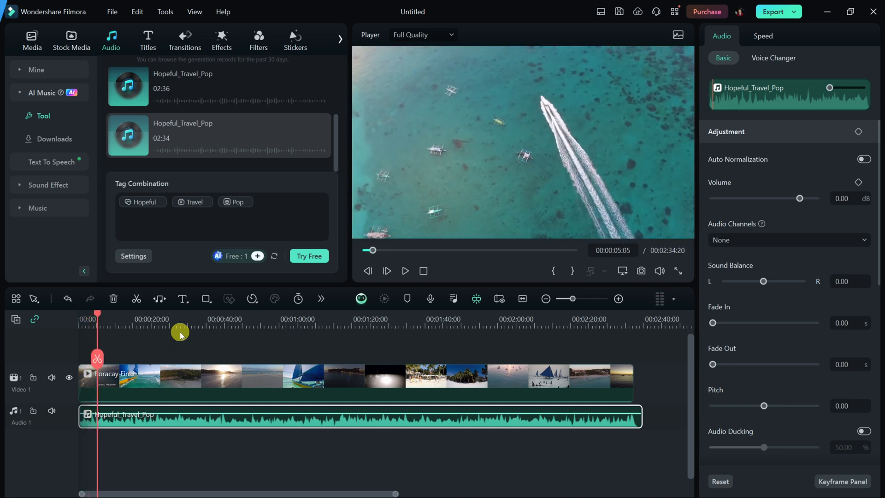
# - Open the 30-second Filmora Short project and move the playhead to about 3 seconds
pyautogui.click(32, 39)
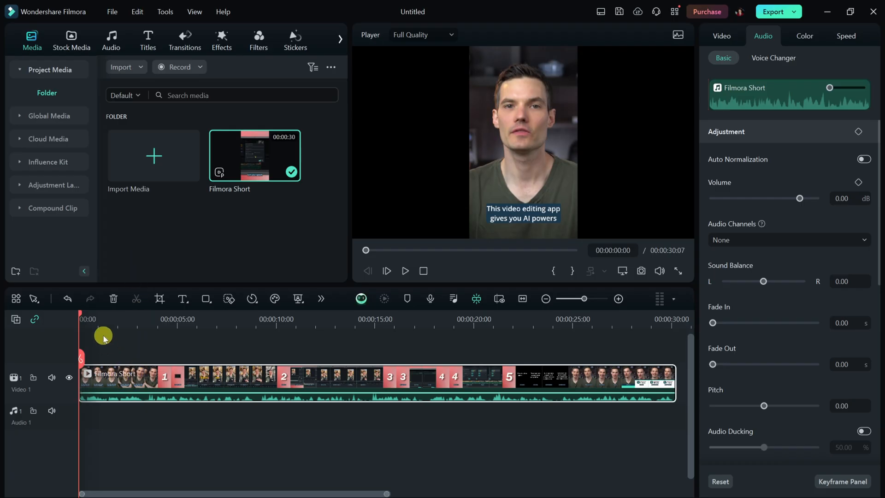
pyautogui.click(405, 271)
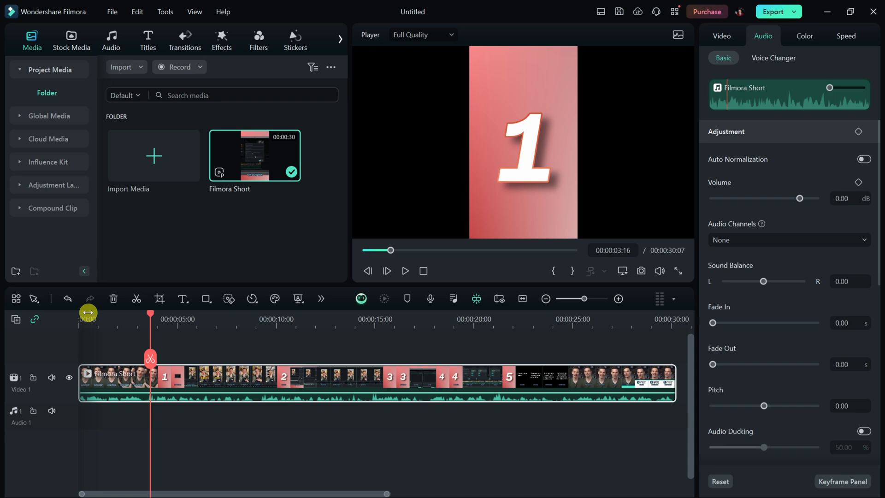
# - Run AI Translation on voice and text, from English (US) to German (Germany)
pyautogui.rightClick(192, 381)
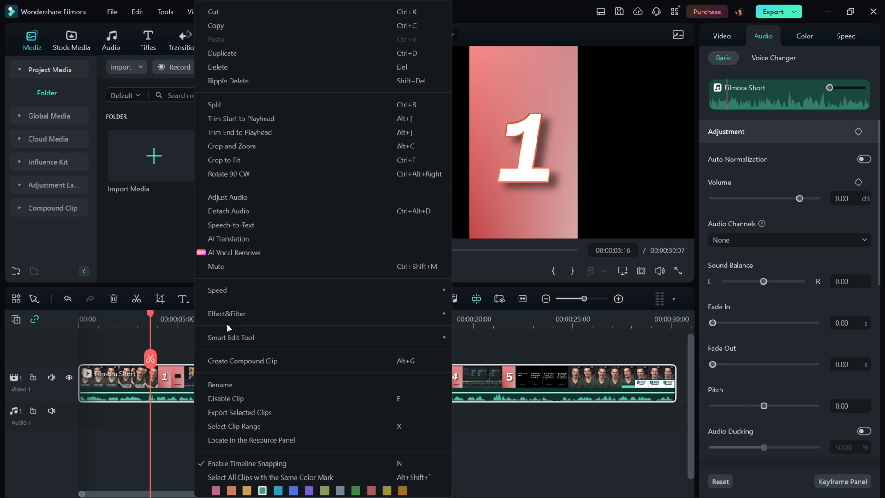
pyautogui.moveTo(249, 238)
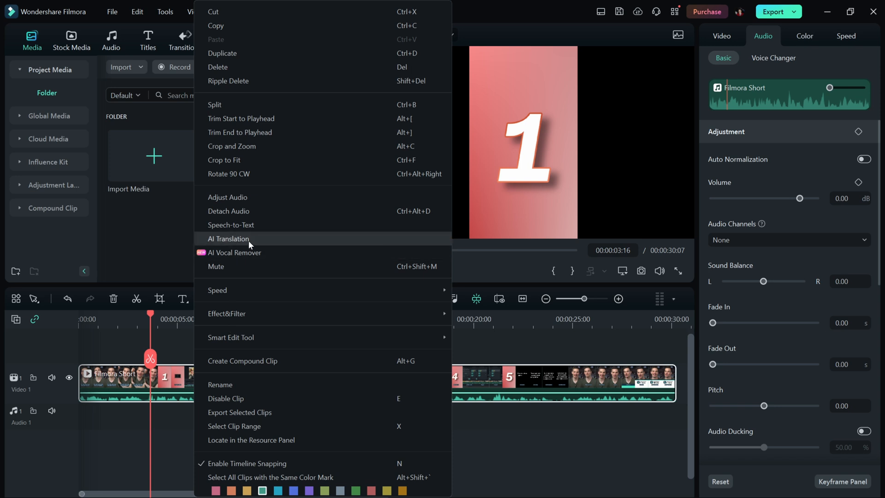
pyautogui.click(229, 238)
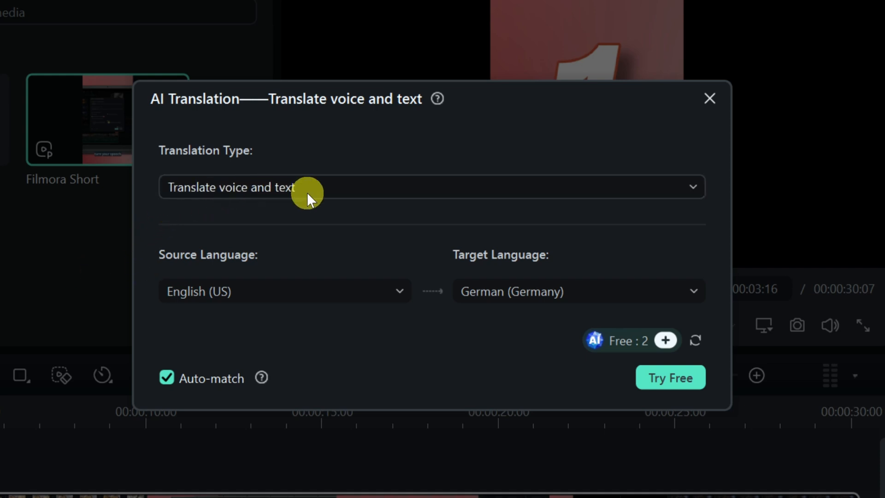
pyautogui.click(432, 187)
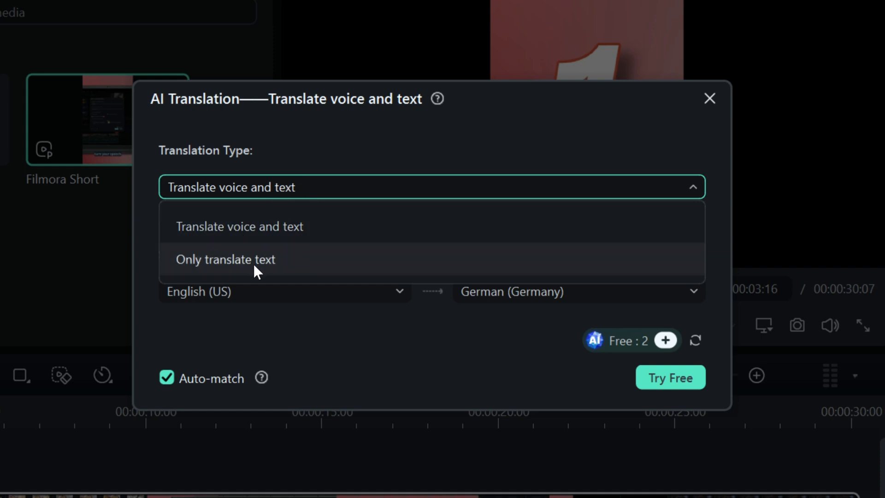
pyautogui.moveTo(237, 226)
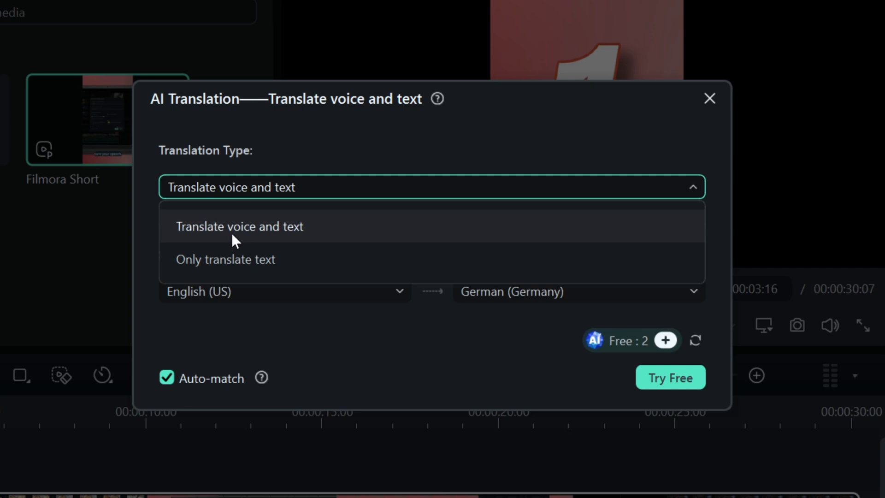
pyautogui.click(239, 226)
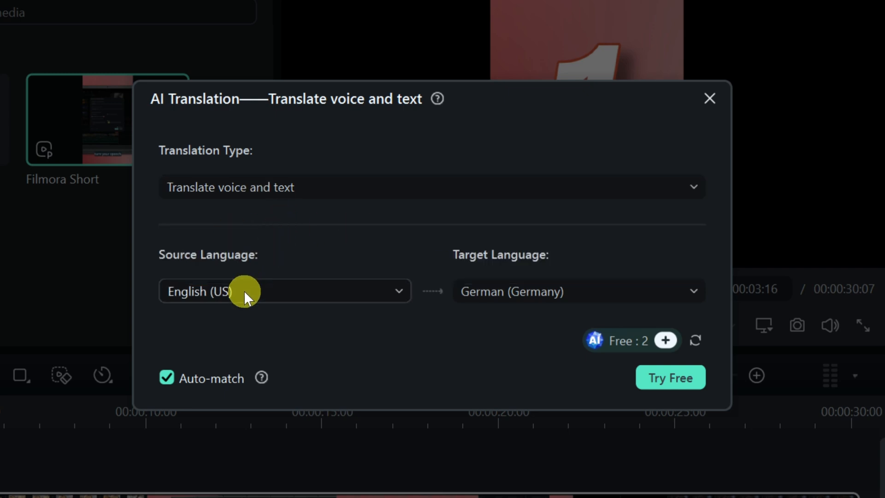
pyautogui.click(285, 290)
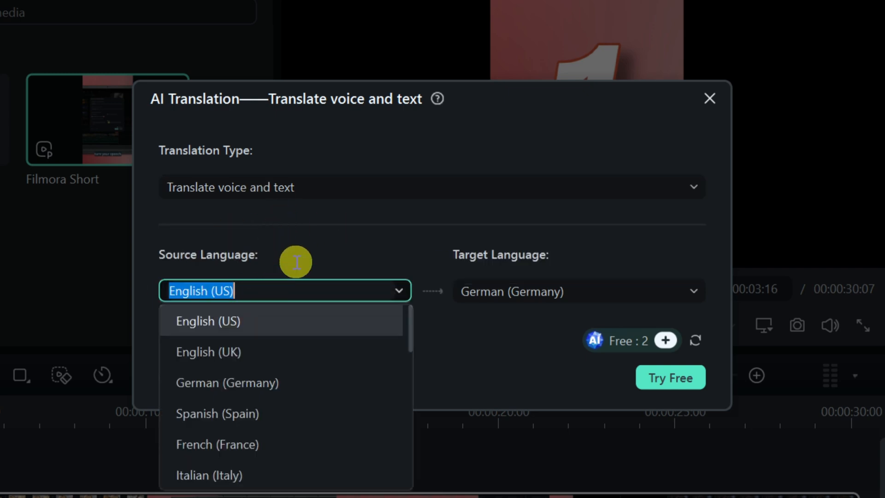
pyautogui.click(207, 321)
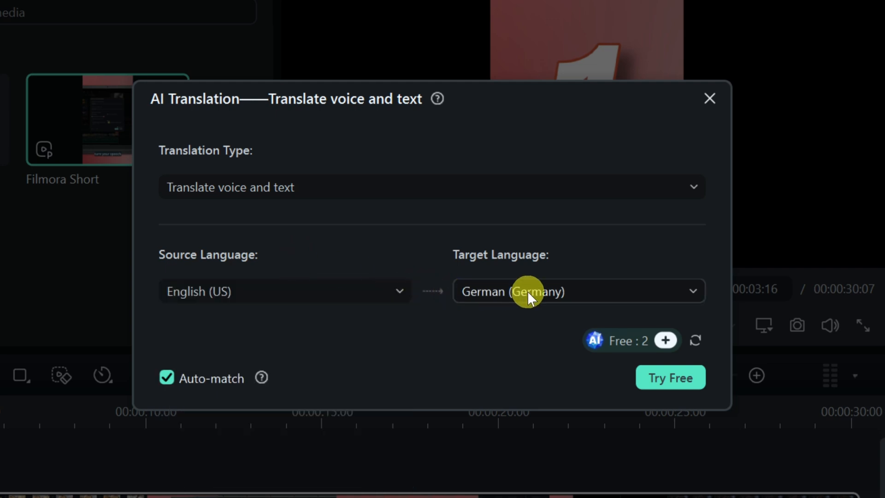
pyautogui.click(578, 291)
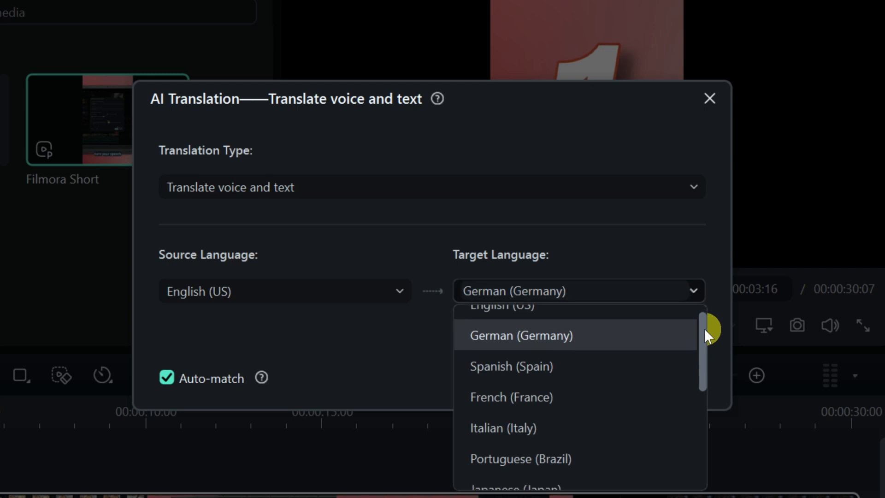
pyautogui.scroll(-3)
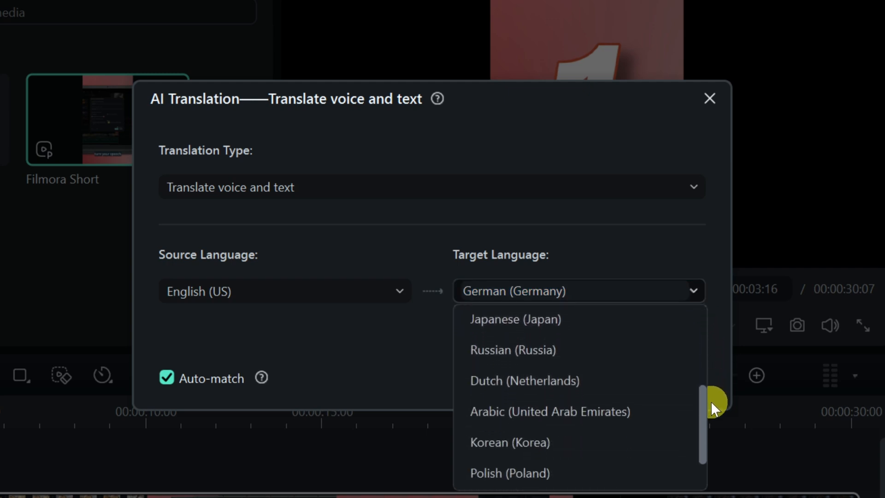
pyautogui.scroll(-3)
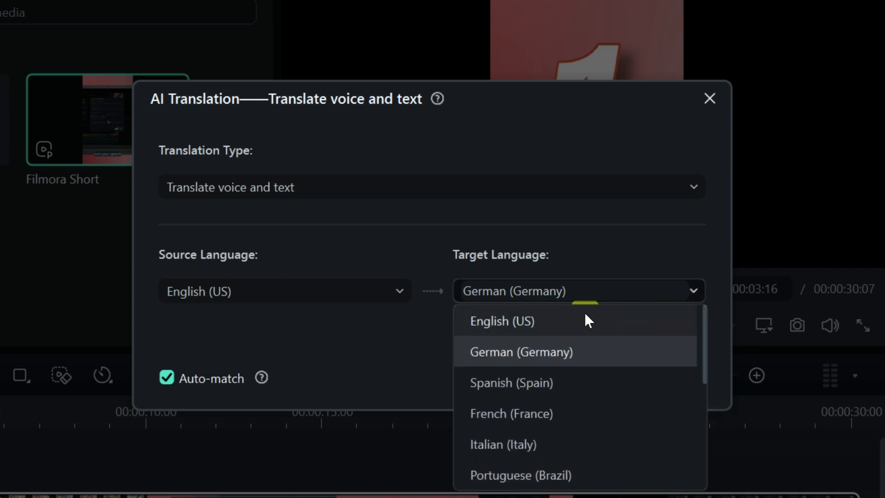
pyautogui.click(520, 351)
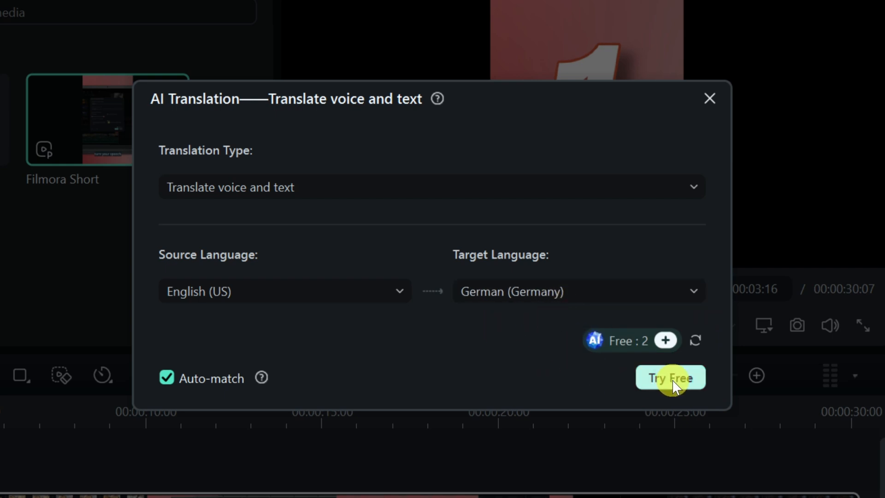
pyautogui.click(669, 377)
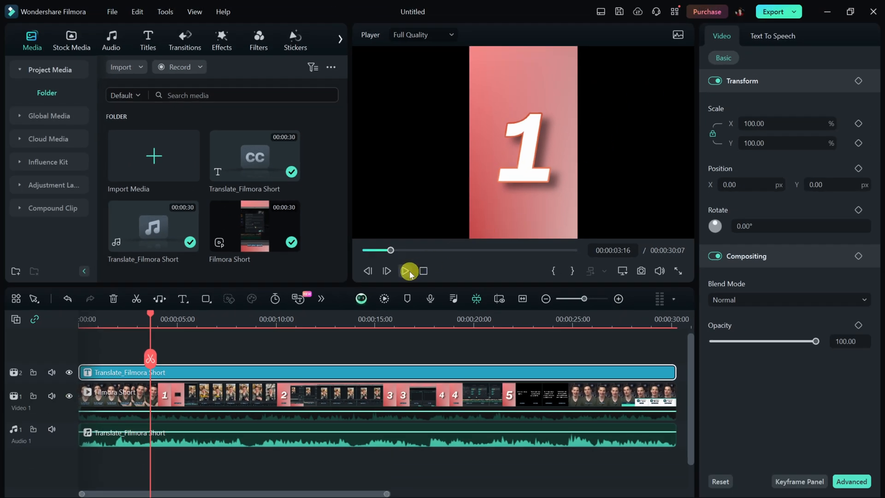
# - Preview the German translation, then open the 7-second screen-recording project's Text To Speech panel
pyautogui.click(409, 271)
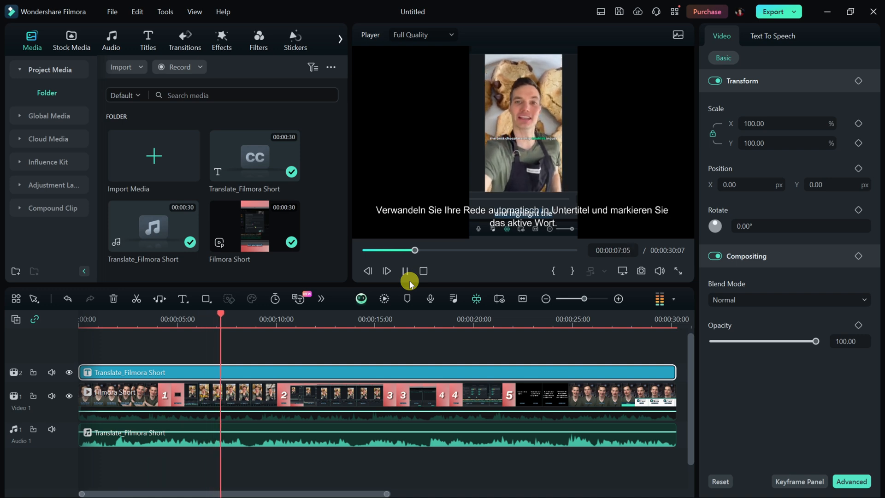
pyautogui.click(424, 271)
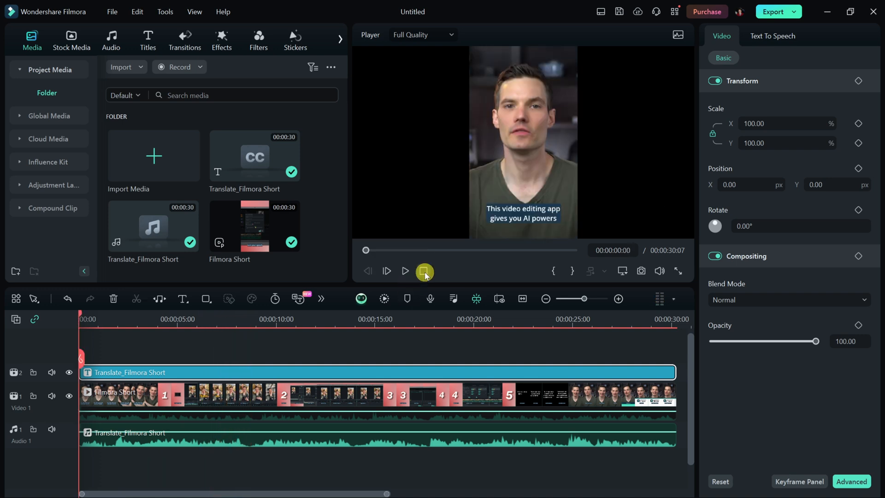
pyautogui.click(110, 40)
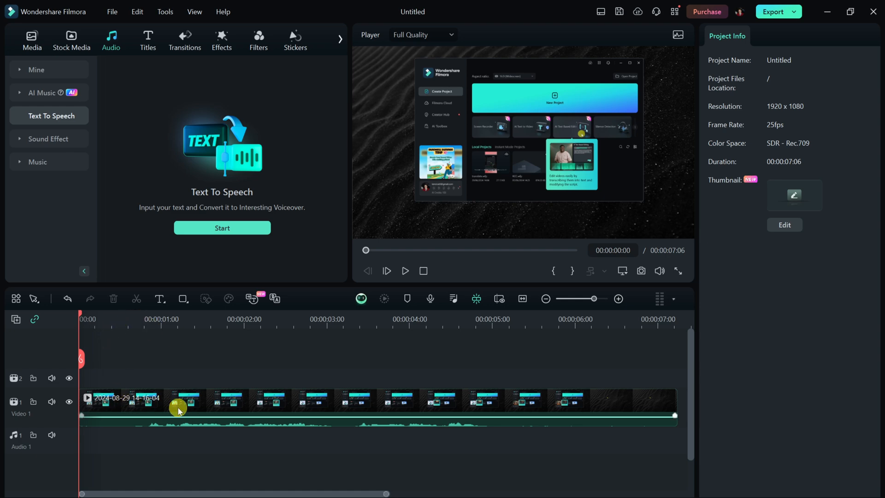
pyautogui.click(405, 271)
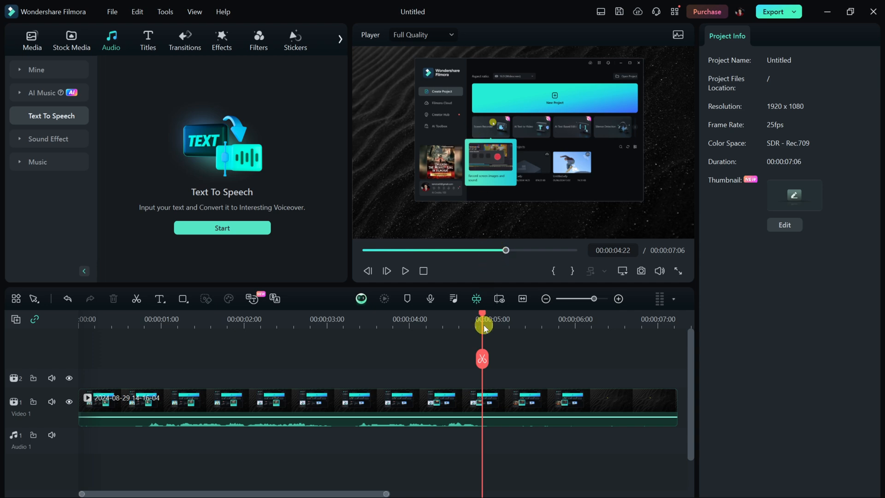
pyautogui.moveTo(483, 328); pyautogui.dragTo(173, 328)
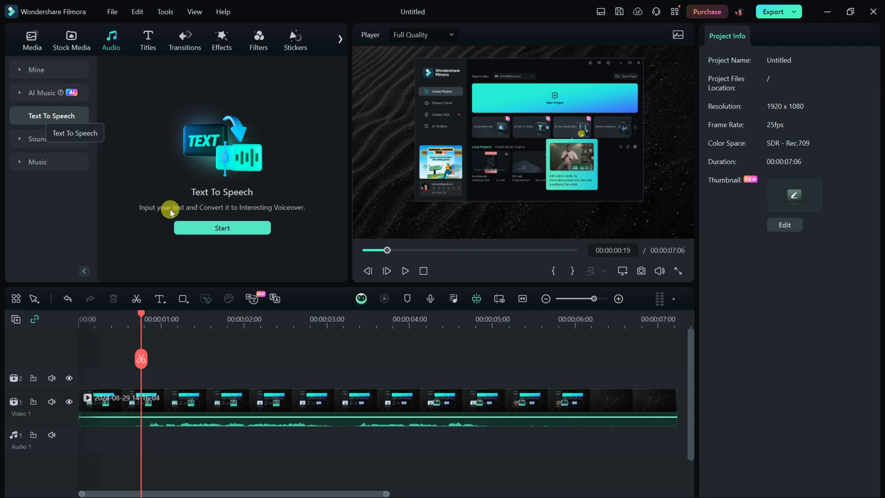
# - Open Text-to-Speech and enter the script 'Over on the left-hand side'
pyautogui.click(221, 228)
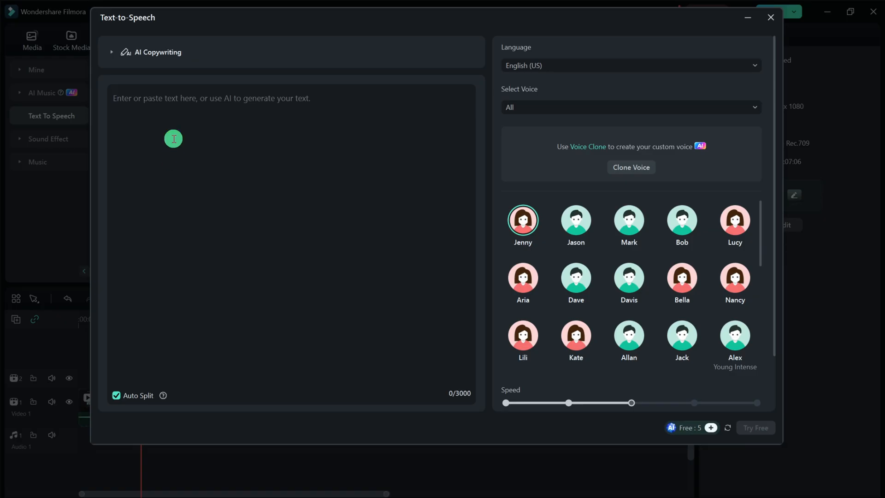
pyautogui.write('Over on the left-hand side')
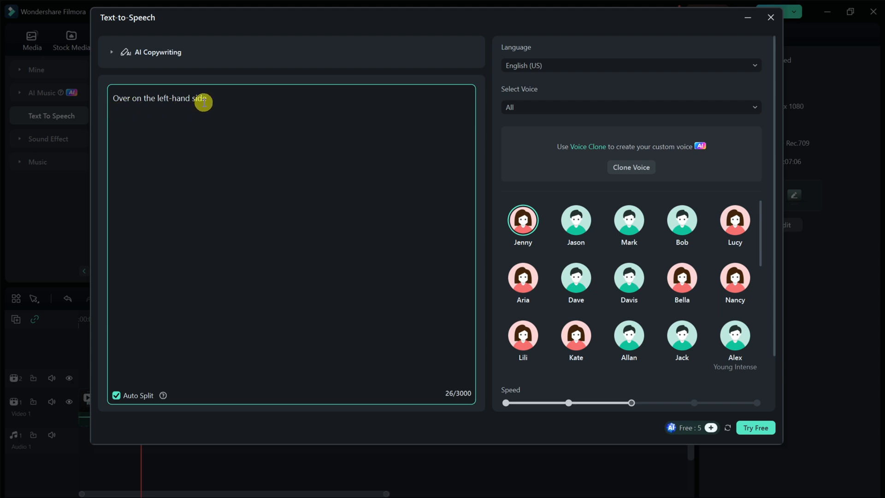
pyautogui.moveTo(611, 88)
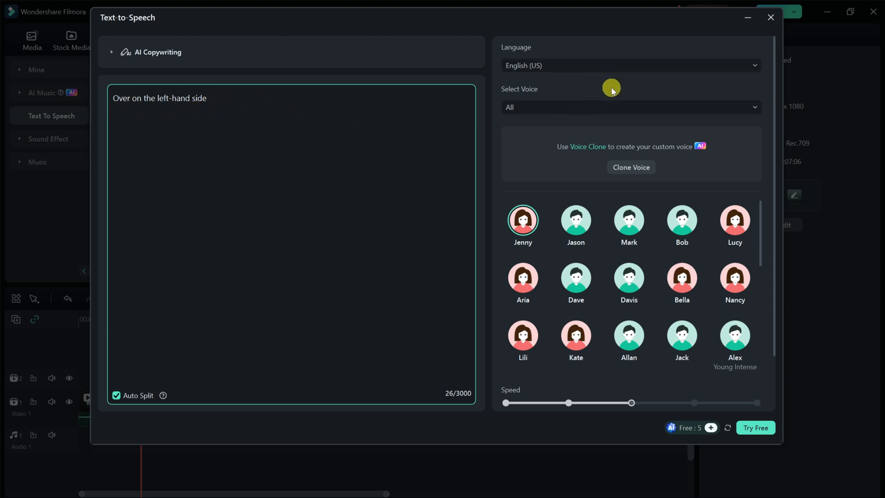
pyautogui.moveTo(616, 321)
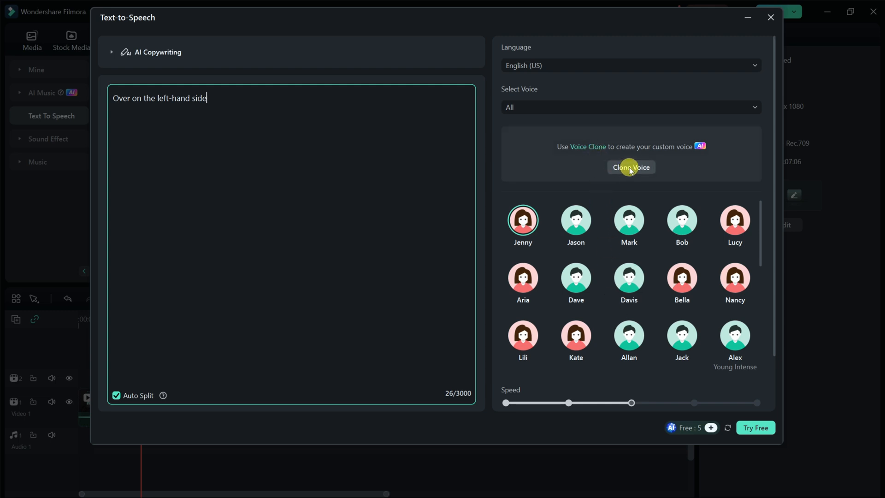
# - Start voice cloning with the Microphone (Streamer X Main) device and record the consent statement
pyautogui.click(630, 167)
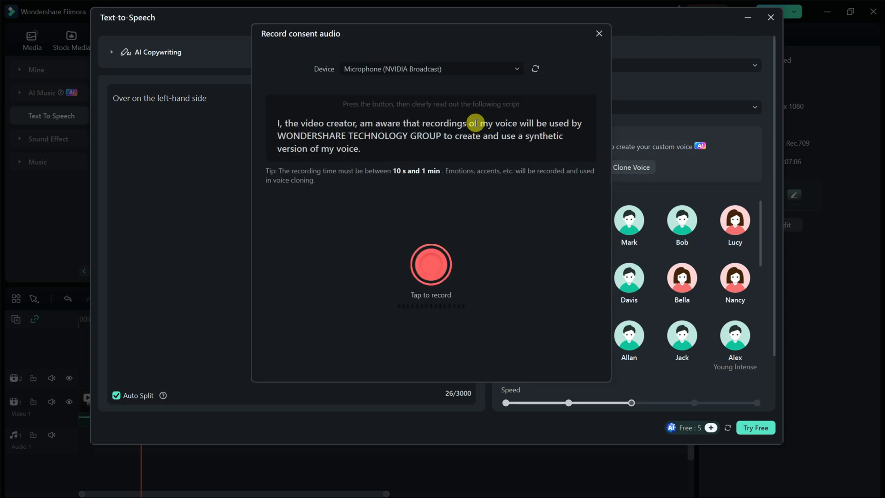
pyautogui.click(430, 69)
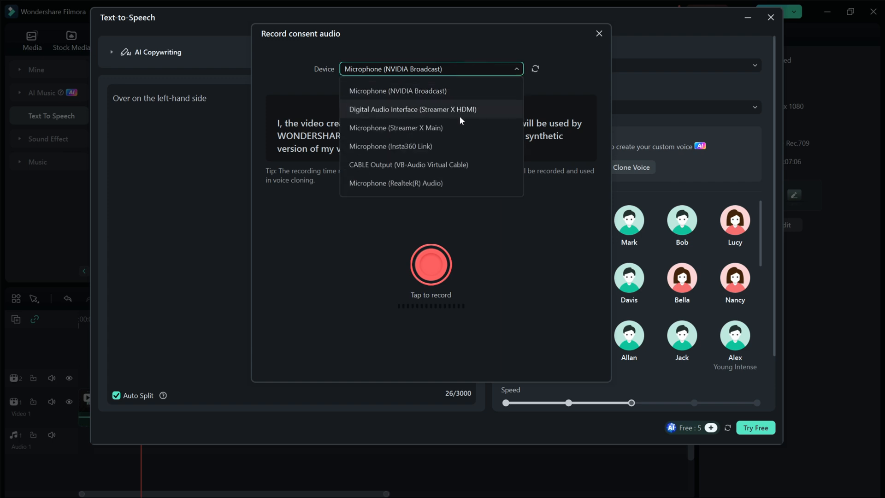
pyautogui.click(396, 127)
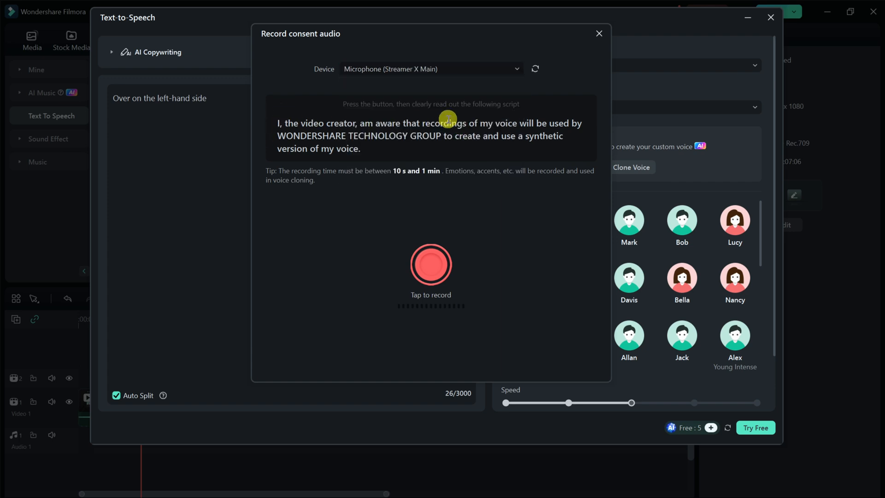
pyautogui.click(430, 264)
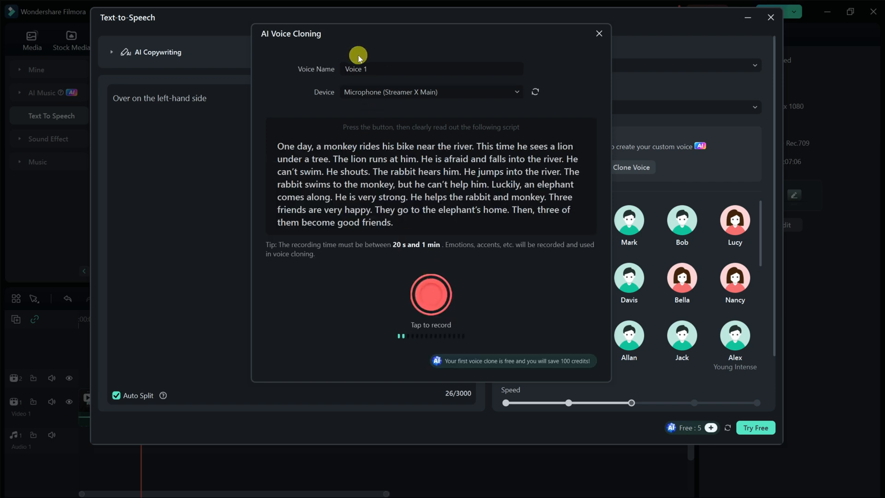
# - Name the voice 'Kevin', record a 43-second reading sample, and create the clone
pyautogui.write('Kevin')
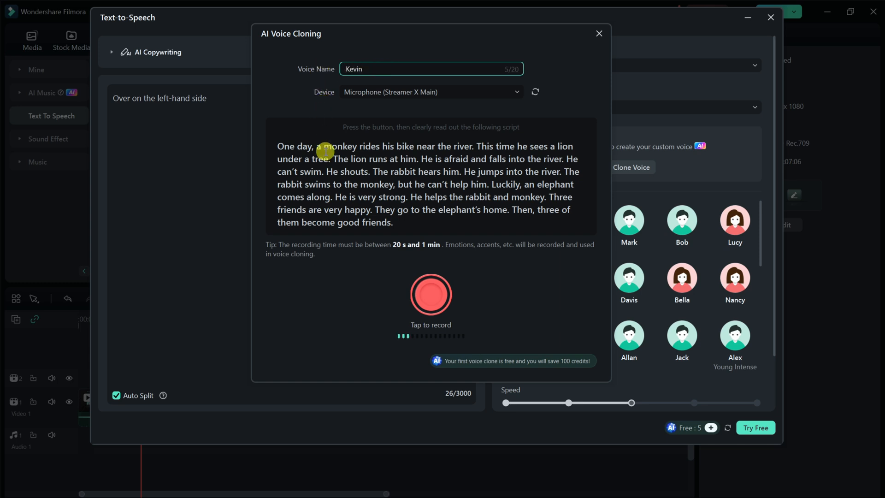
pyautogui.moveTo(390, 140)
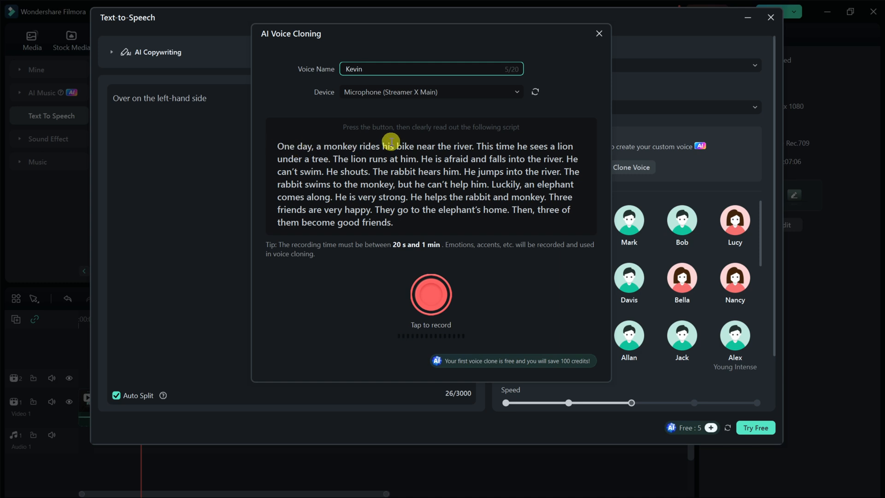
pyautogui.click(430, 294)
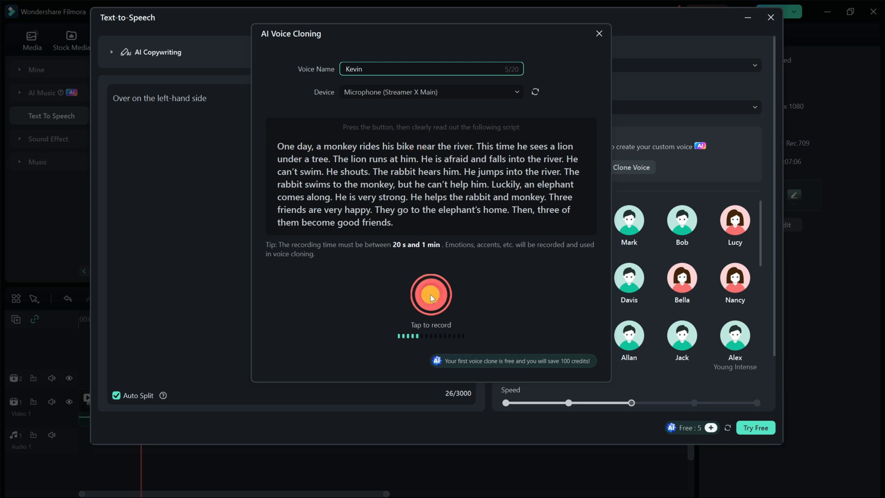
pyautogui.click(431, 294)
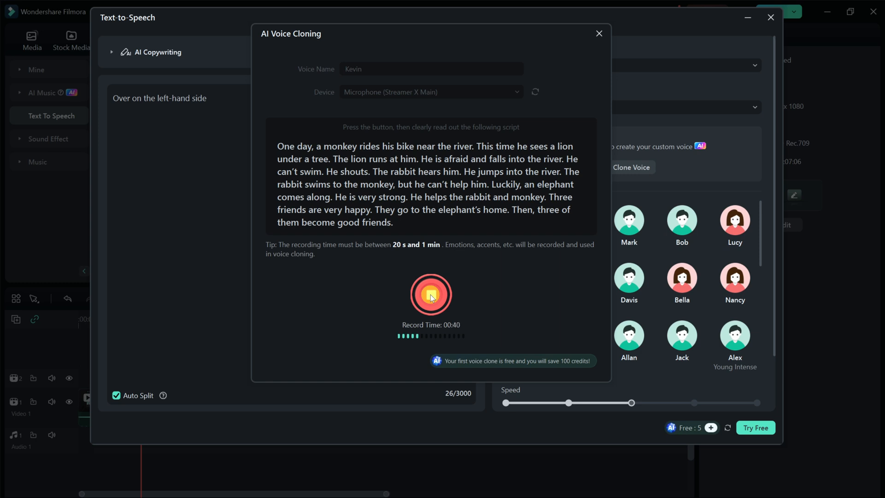
pyautogui.click(430, 294)
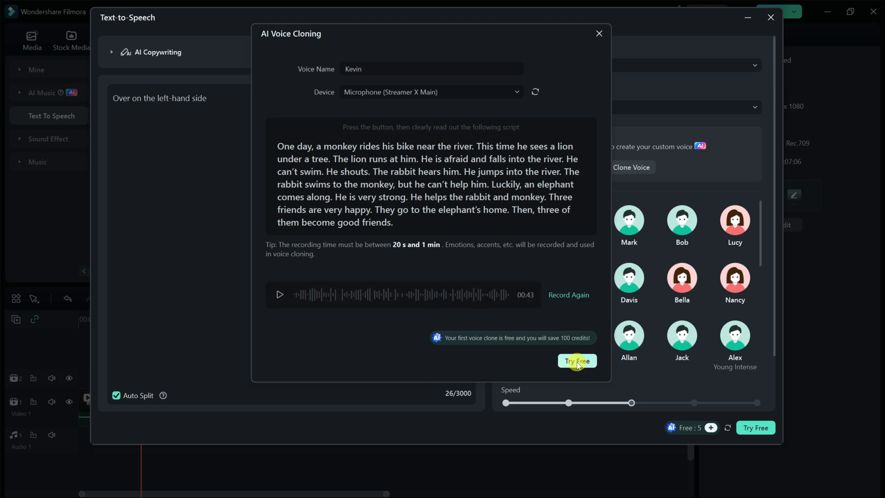
pyautogui.click(576, 360)
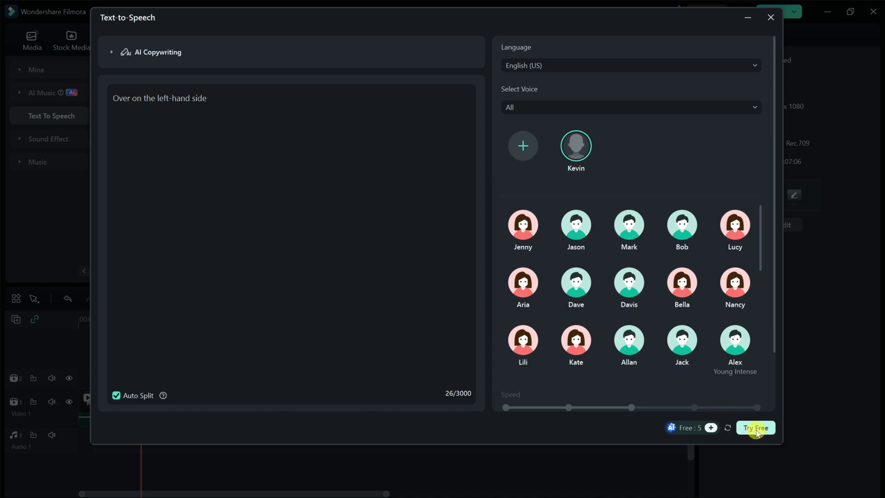
# - Generate 'Over on the left-hand side' with the Kevin voice and move the playhead to about 3 seconds
pyautogui.click(755, 427)
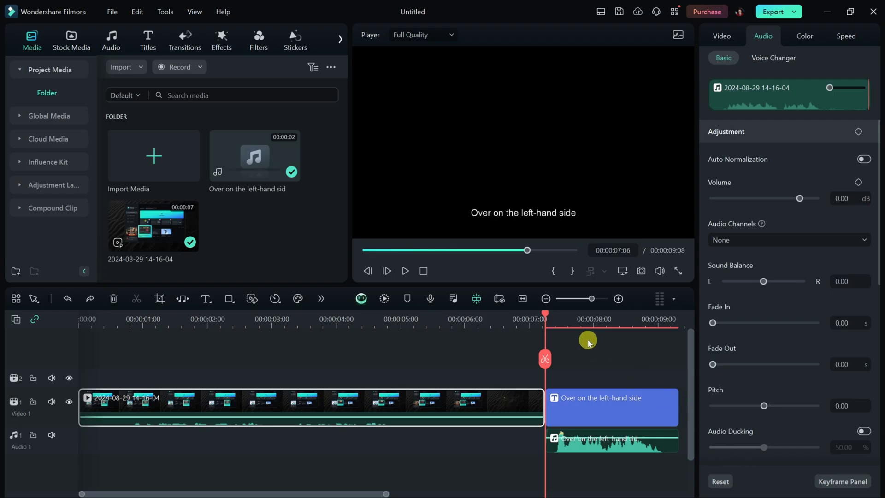
pyautogui.moveTo(587, 340); pyautogui.dragTo(545, 315)
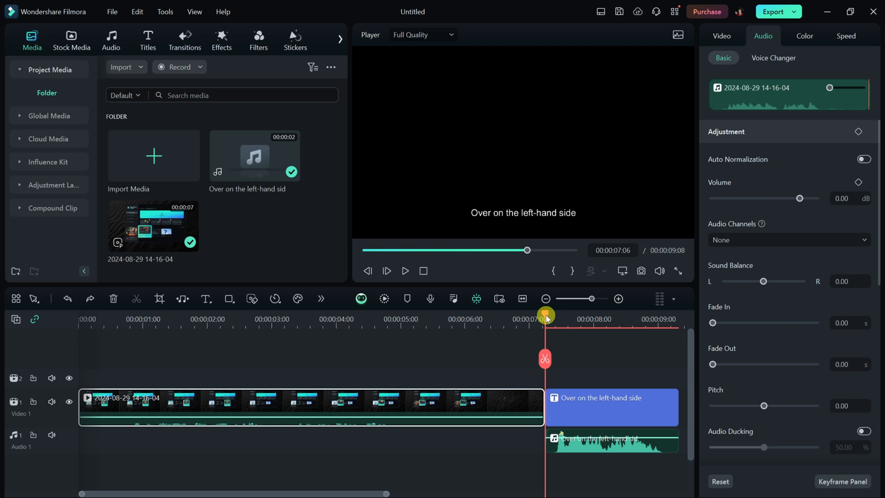
pyautogui.click(404, 270)
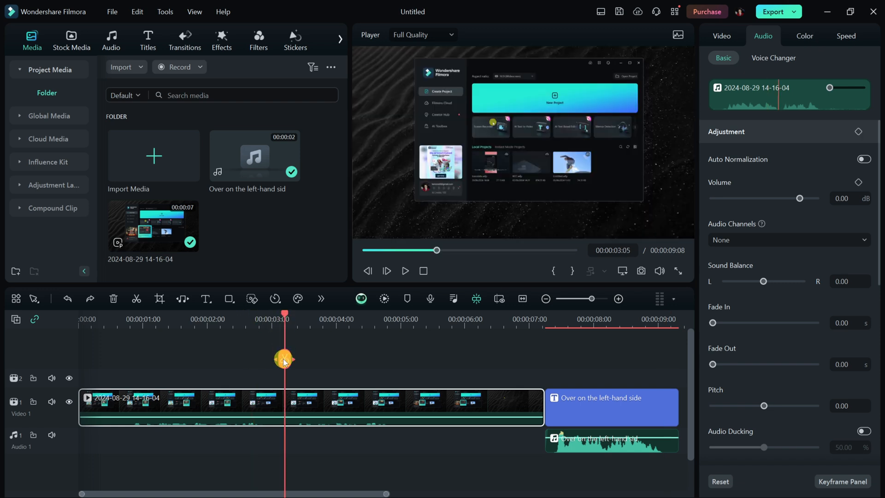
# - Split the screen clip at 3 seconds, move the Kevin voiceover to end at the cut, and play
pyautogui.click(284, 358)
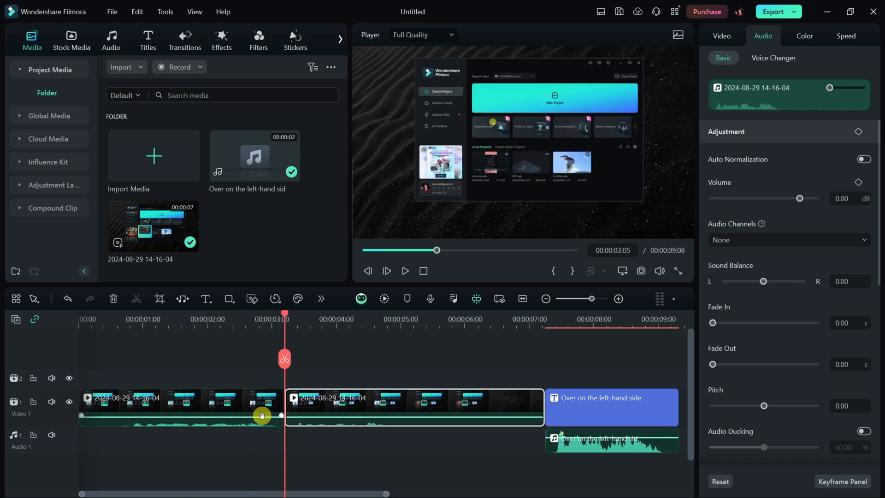
pyautogui.moveTo(799, 197); pyautogui.dragTo(712, 198)
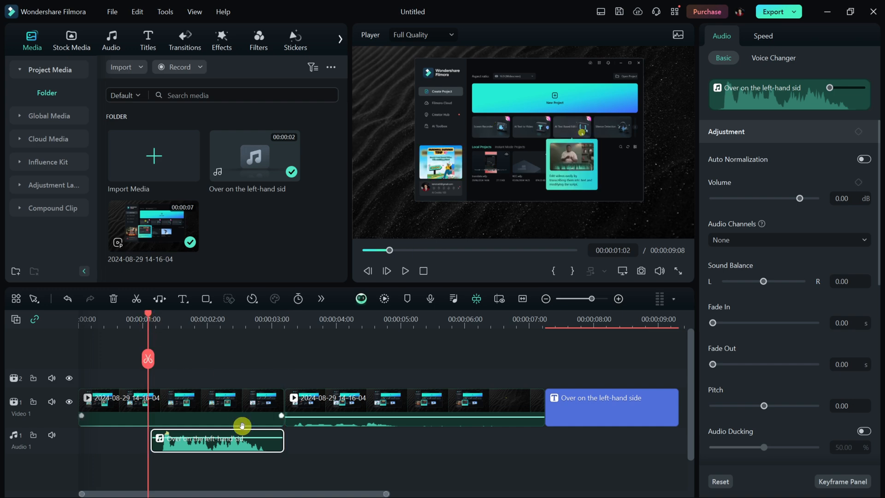
pyautogui.click(404, 270)
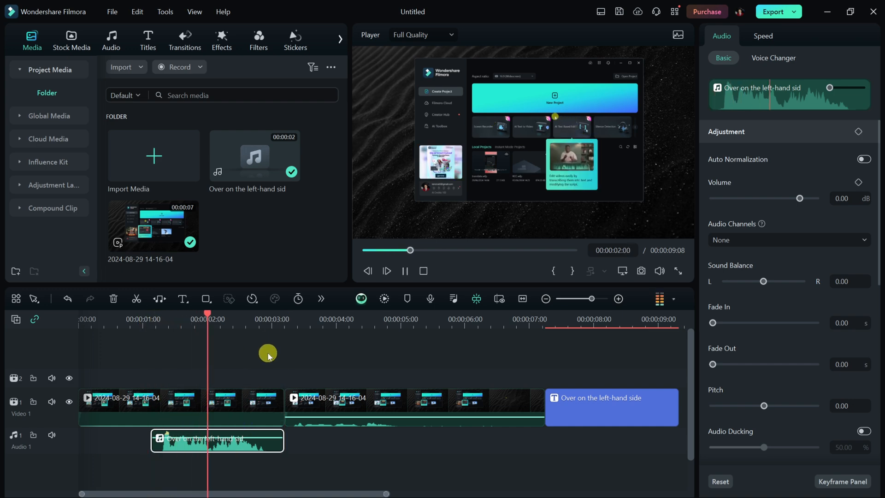